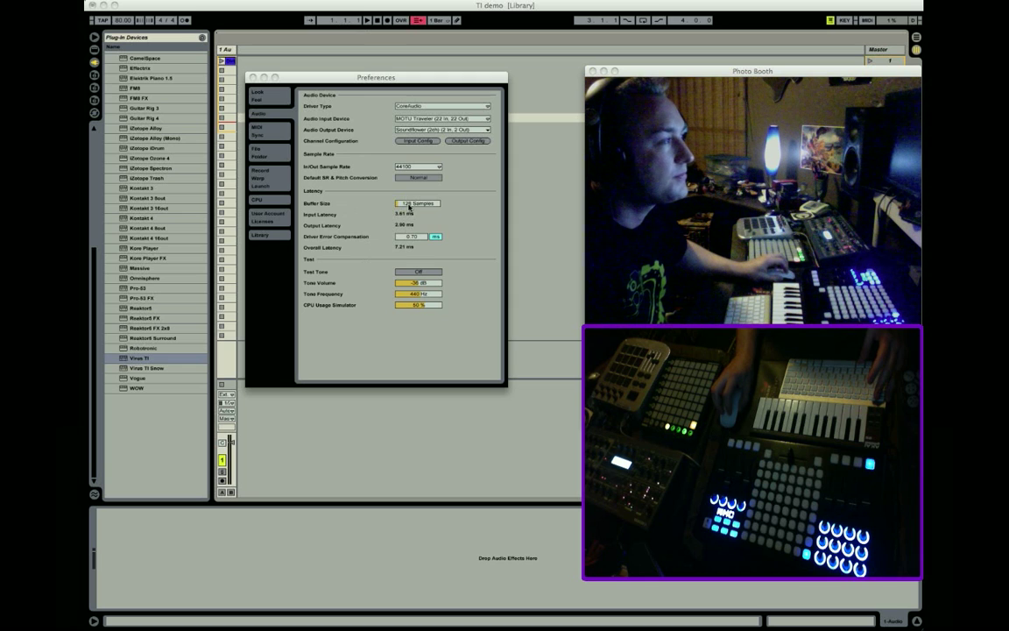
mouse_move(306, 130)
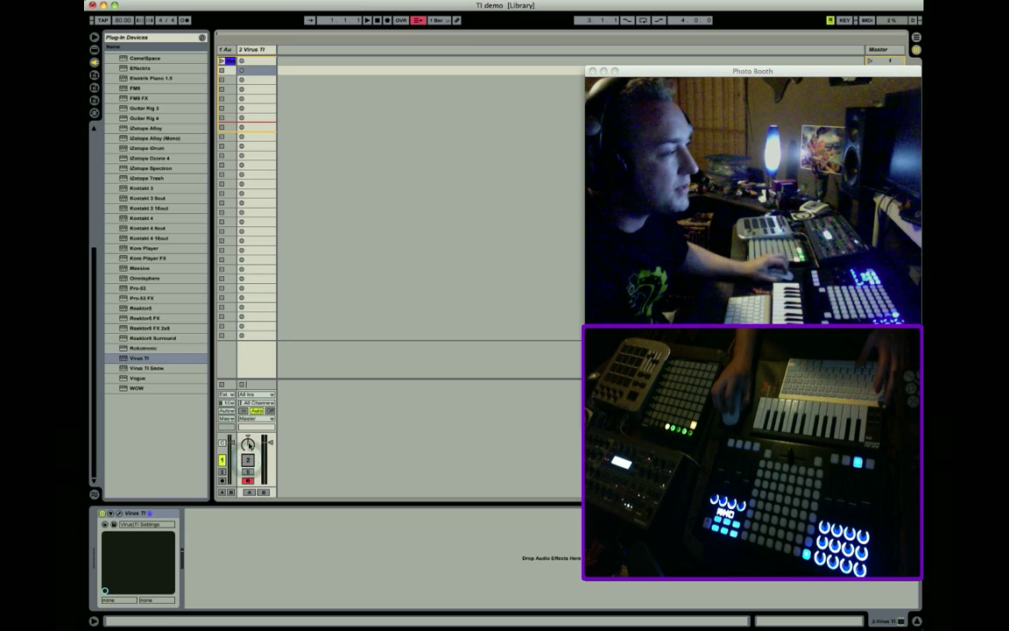
Set the Virus TI track's MIDI From input to No Input.
left_click(254, 394)
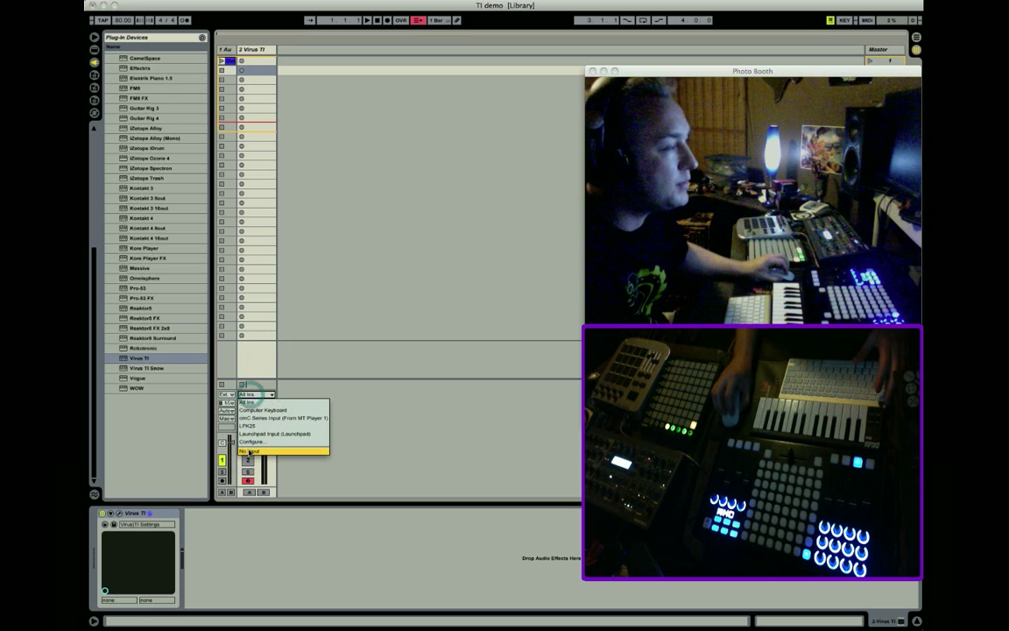
left_click(248, 460)
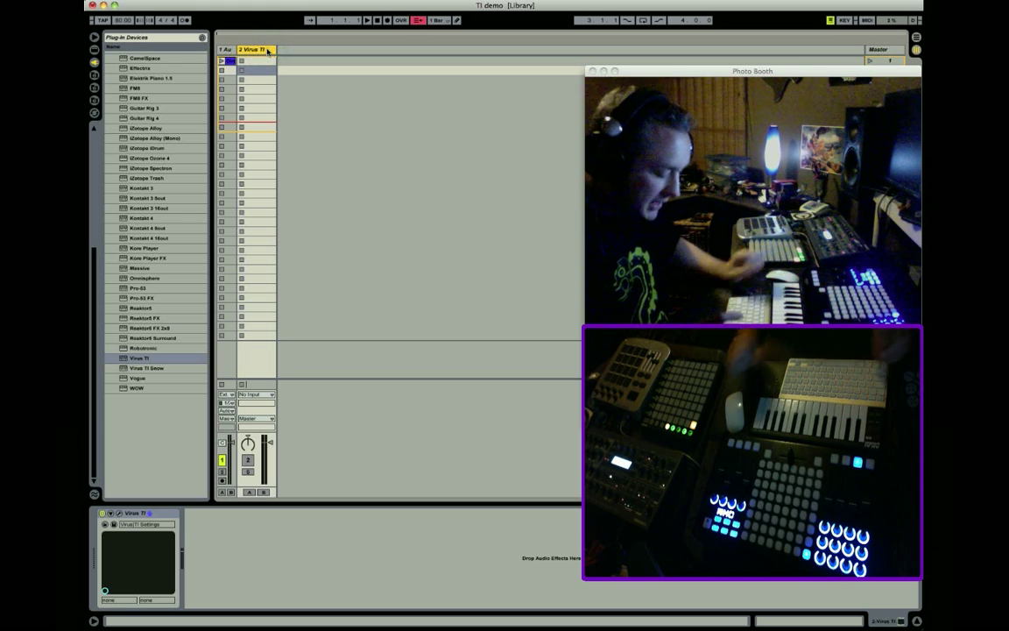
Add a MIDI track on All Ins, Ch. 1, with MIDI To set to 2-Virus TI / 1-Virus TI.
key("cmd+shift+t")
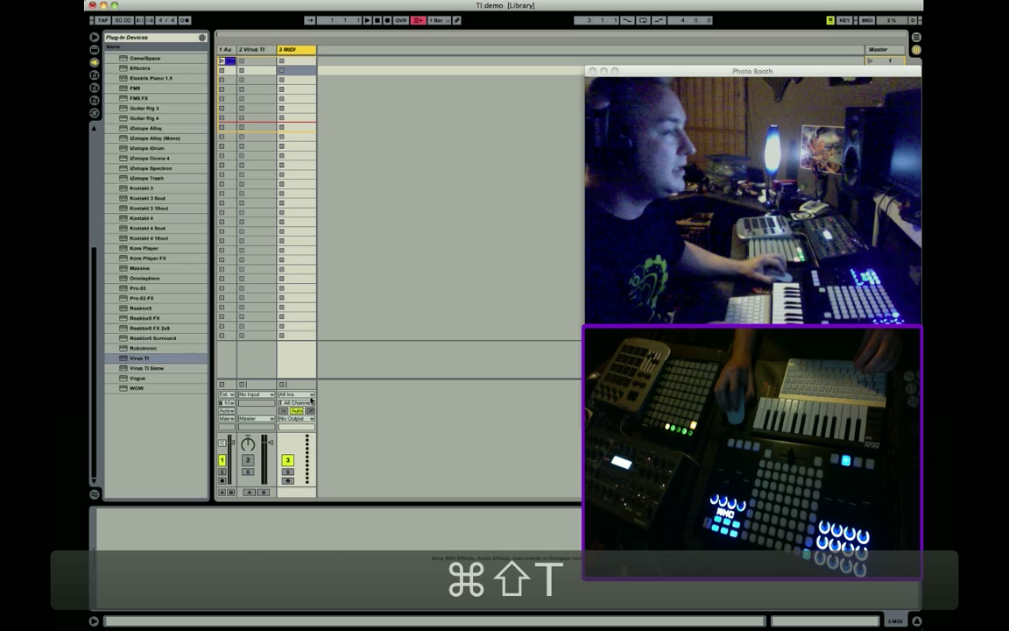
left_click(302, 395)
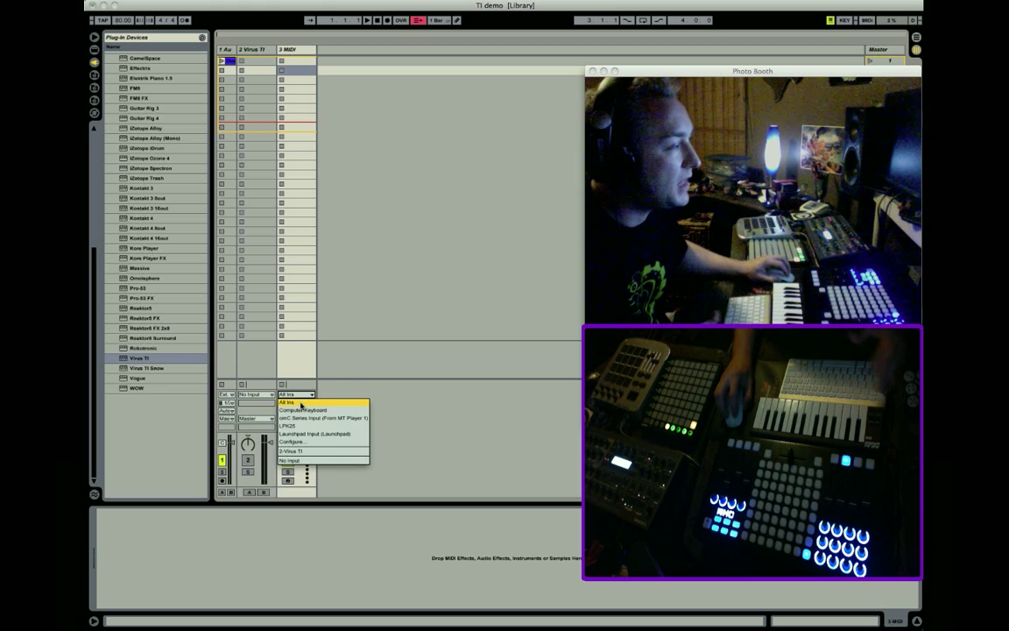
left_click(298, 404)
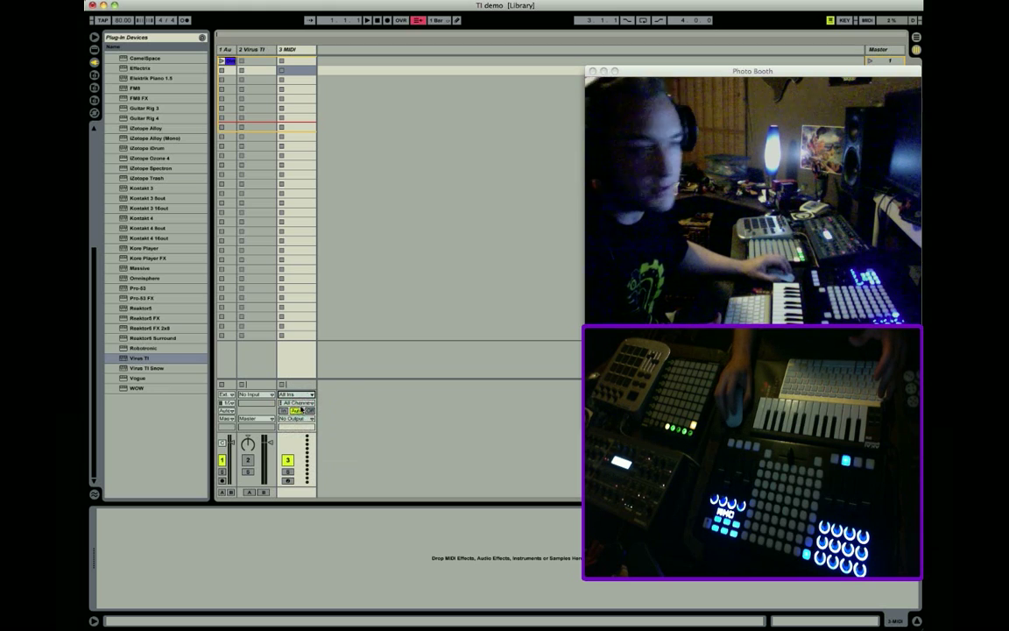
left_click(297, 403)
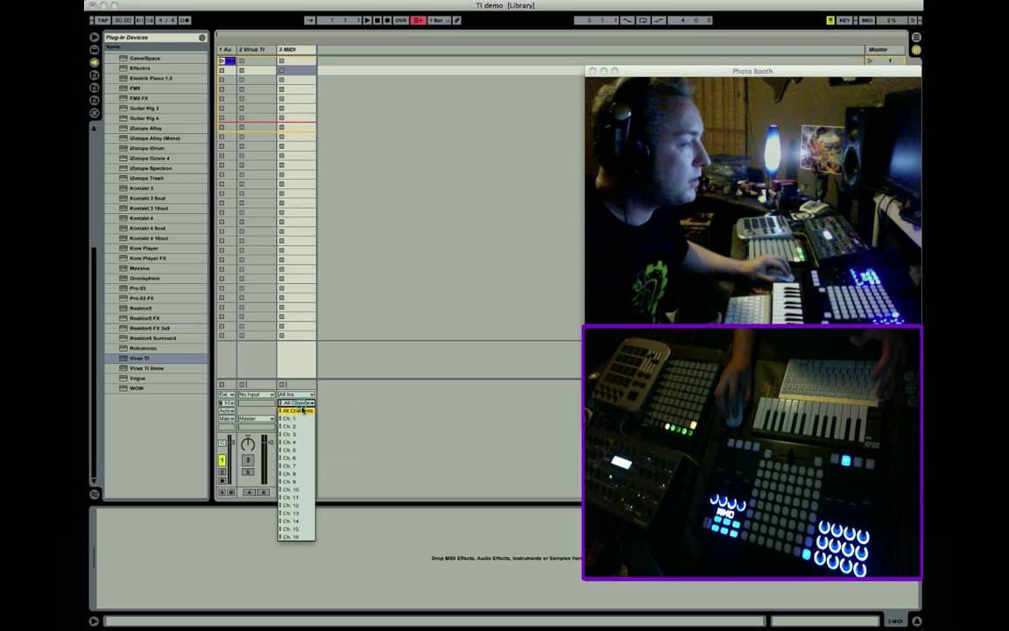
left_click(293, 427)
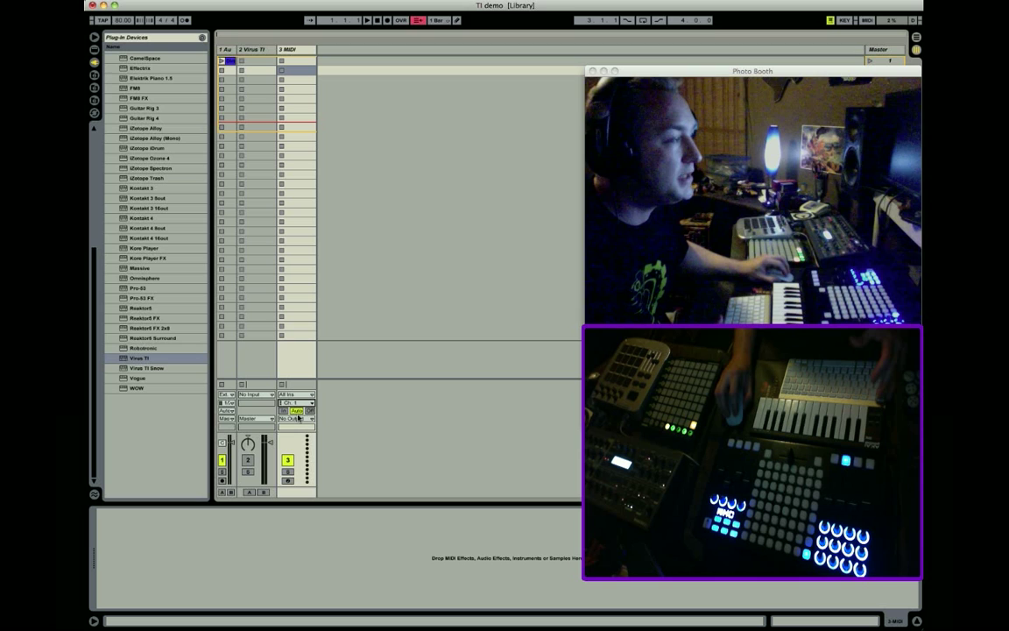
left_click(296, 415)
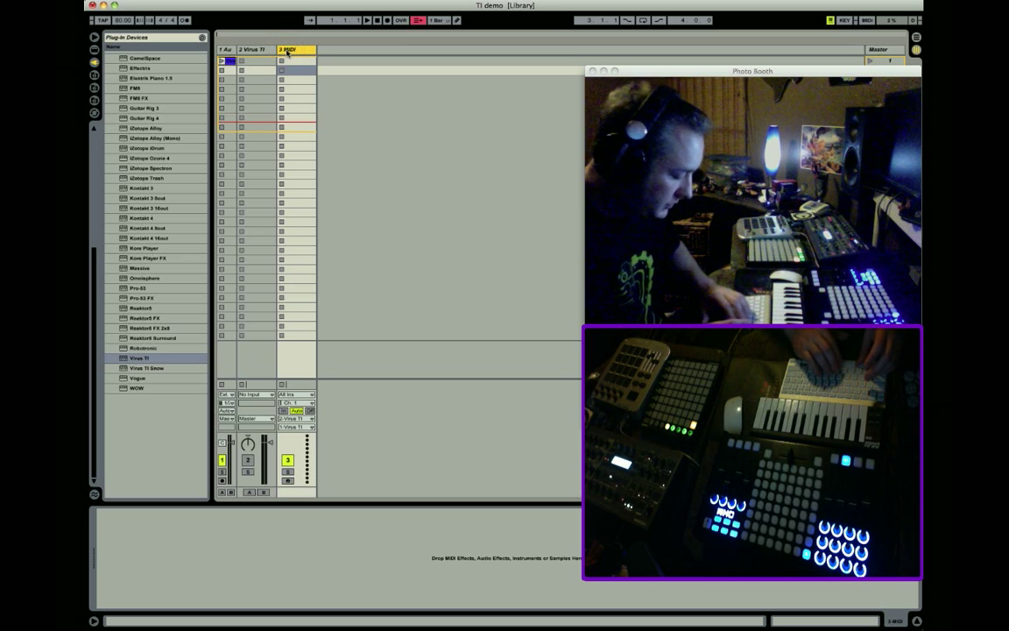
Duplicate the MIDI track twice and set track 4 to Ch. 2, feeding the Virus TI's second part.
key("cmd+d")
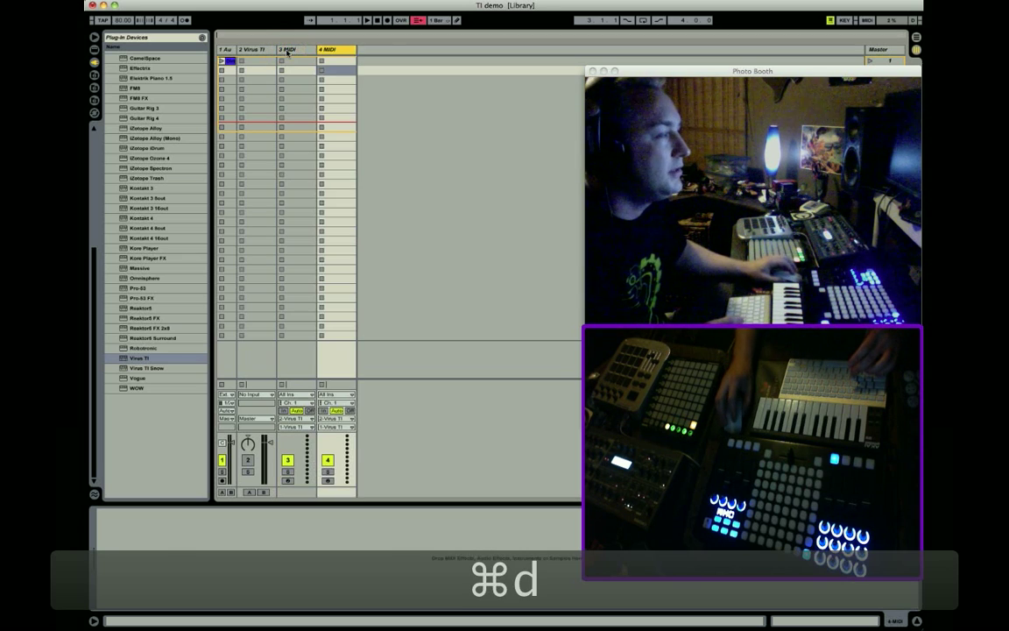
key("cmd+d")
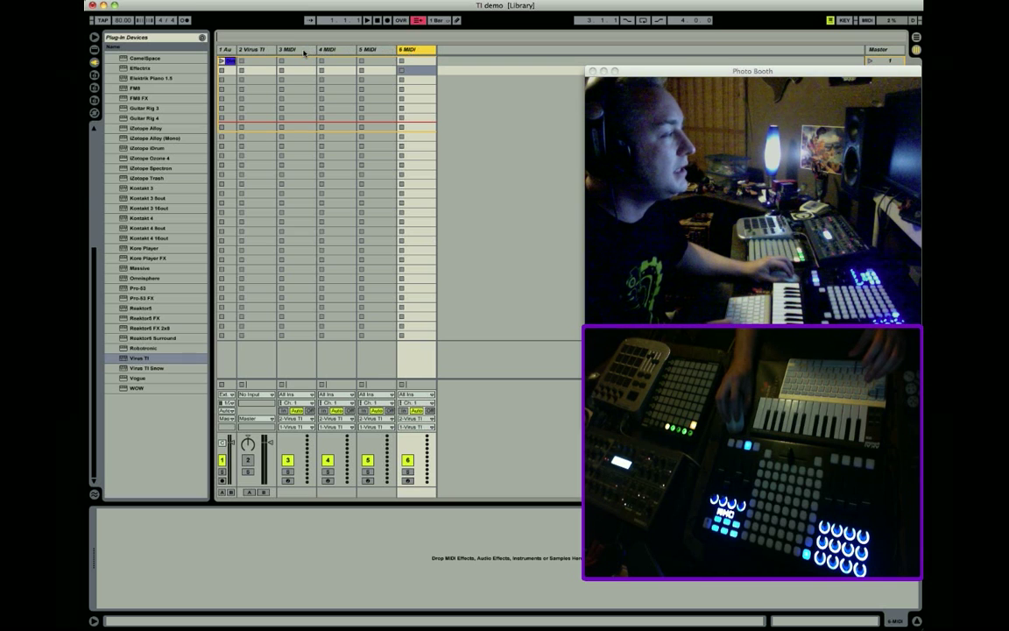
left_click(337, 49)
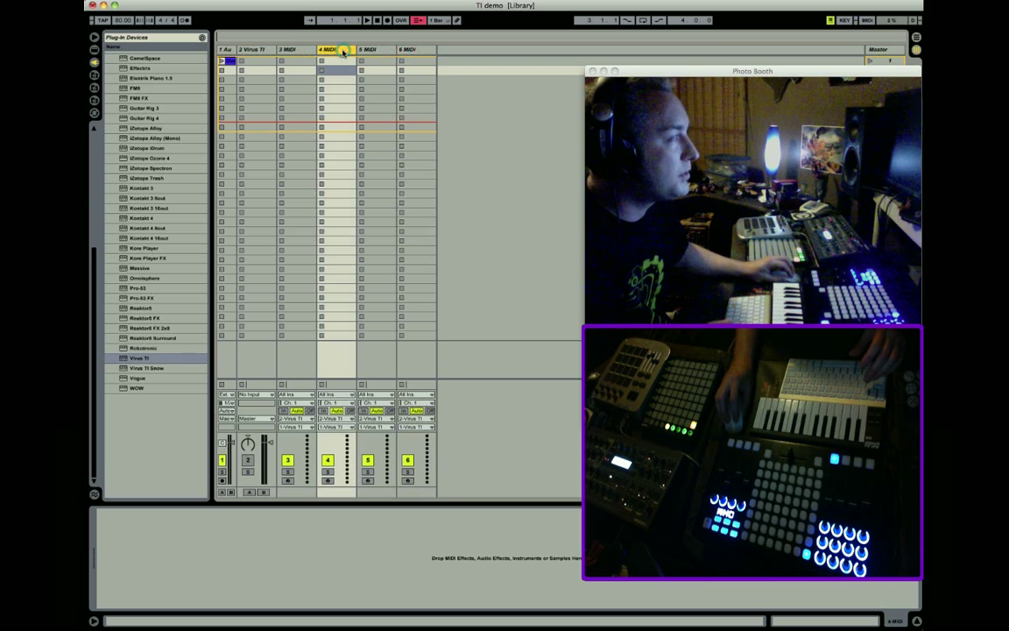
left_click(337, 402)
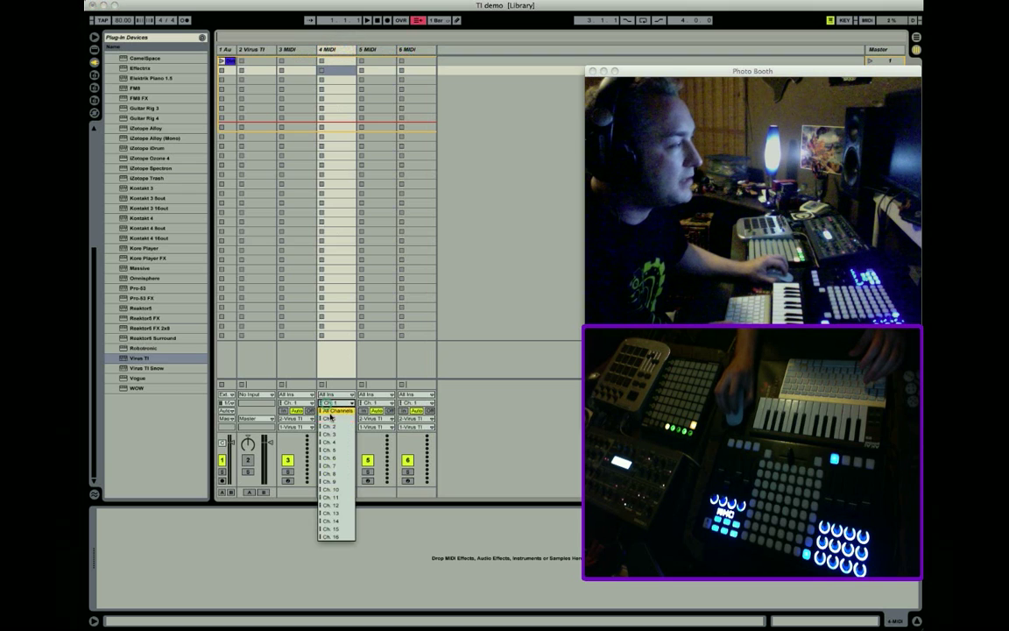
left_click(327, 422)
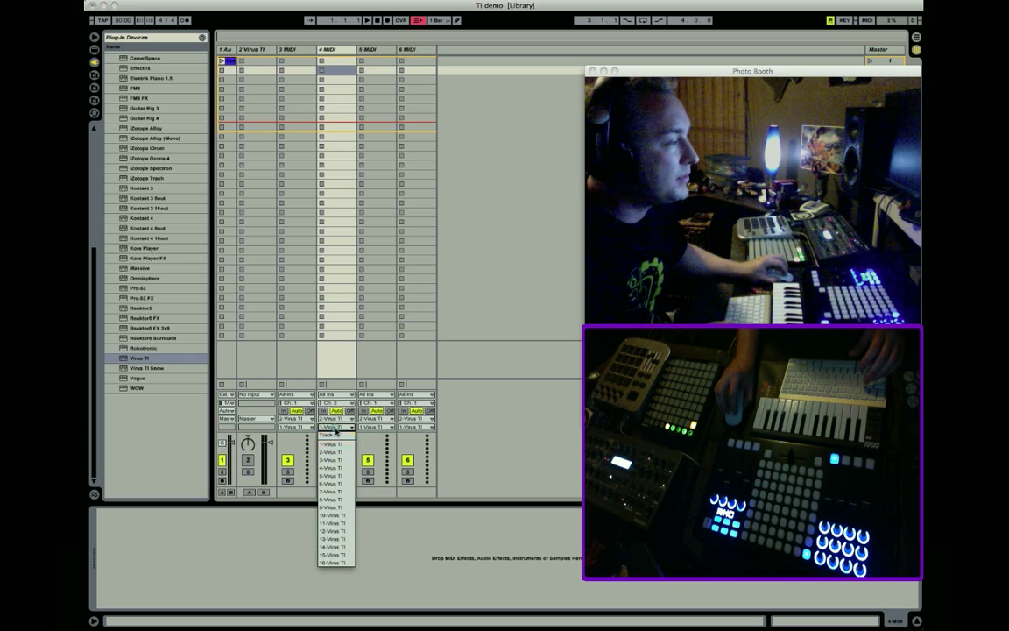
left_click(332, 472)
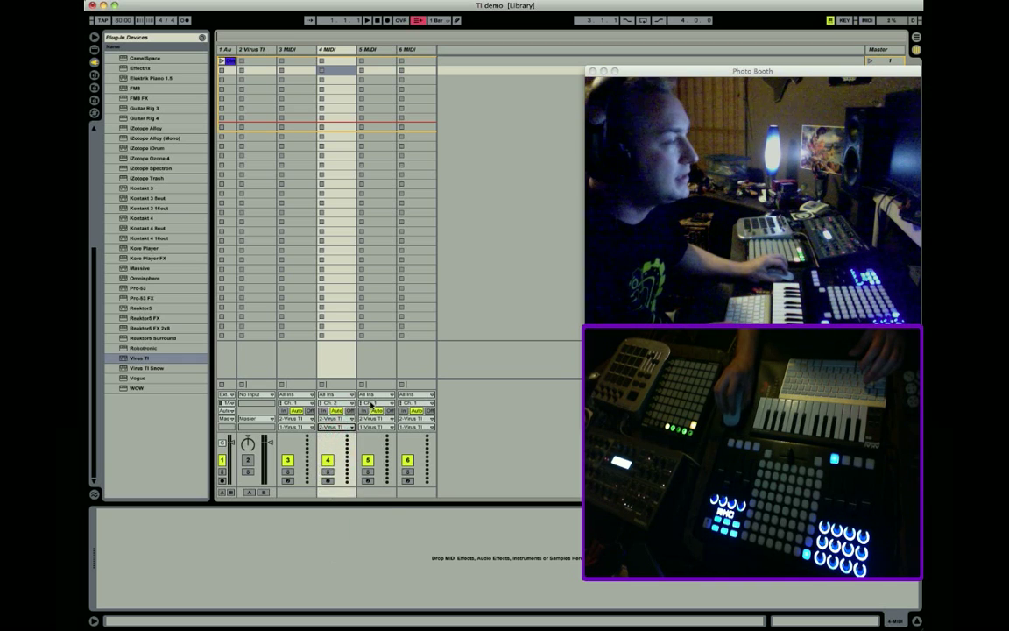
left_click(376, 429)
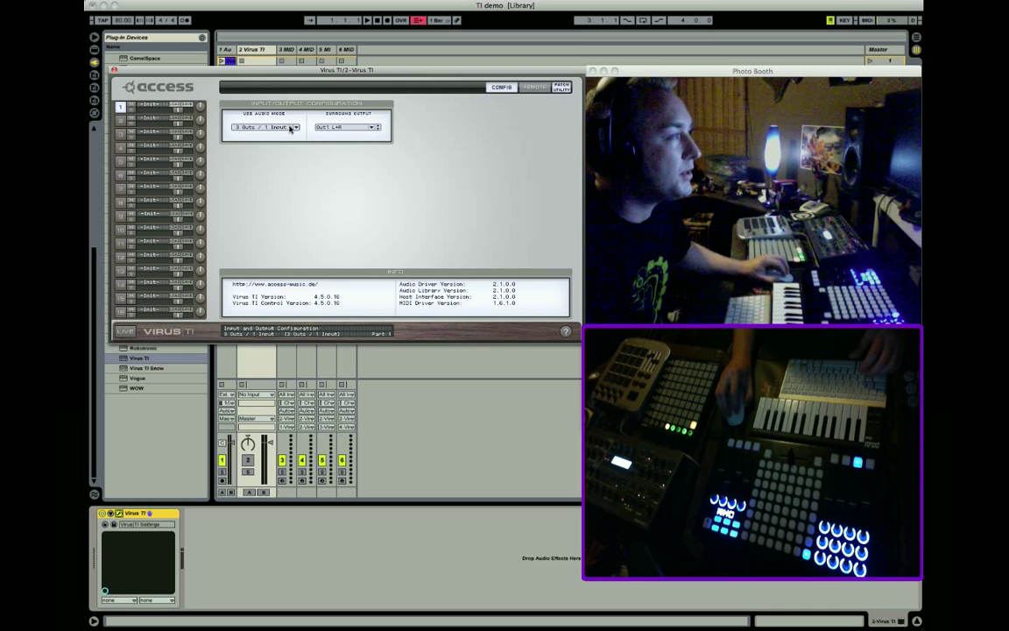
Set the Virus TI's USB Audio Mode to 3 Outs / 1 Input.
left_click(267, 128)
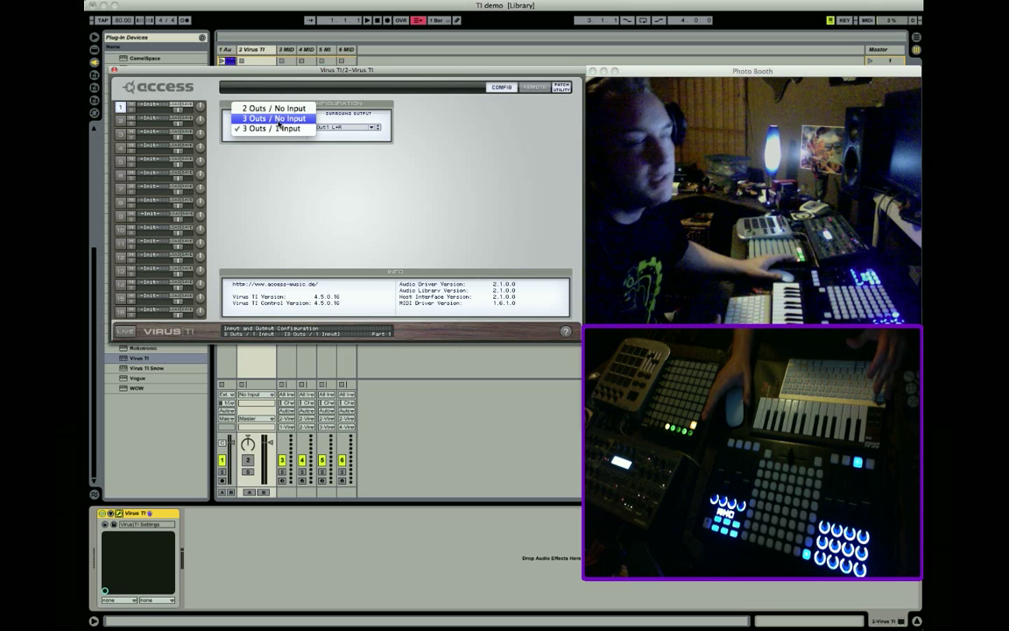
left_click(272, 133)
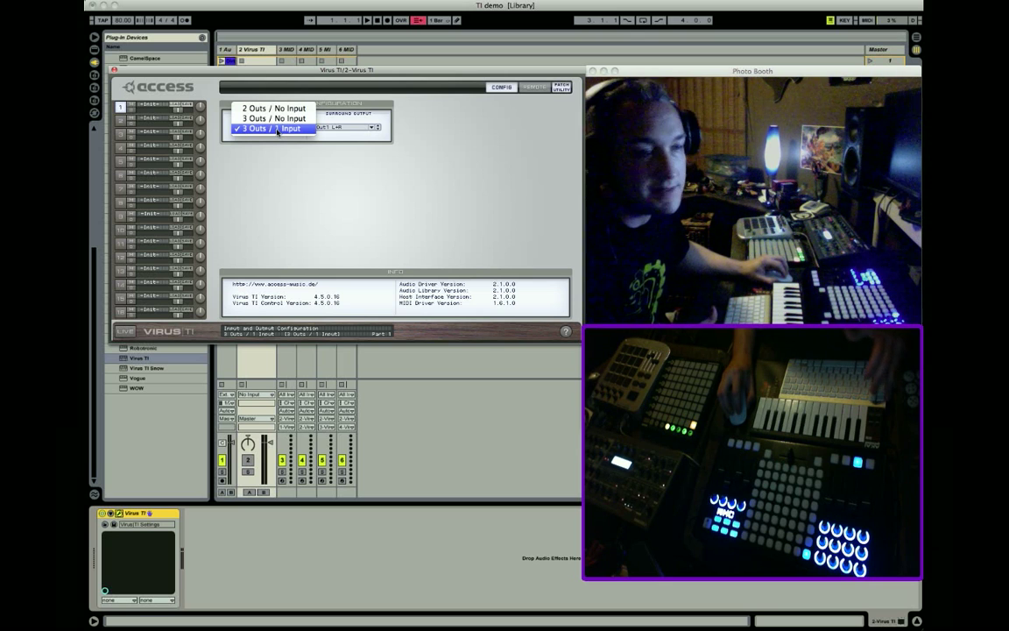
left_click(278, 130)
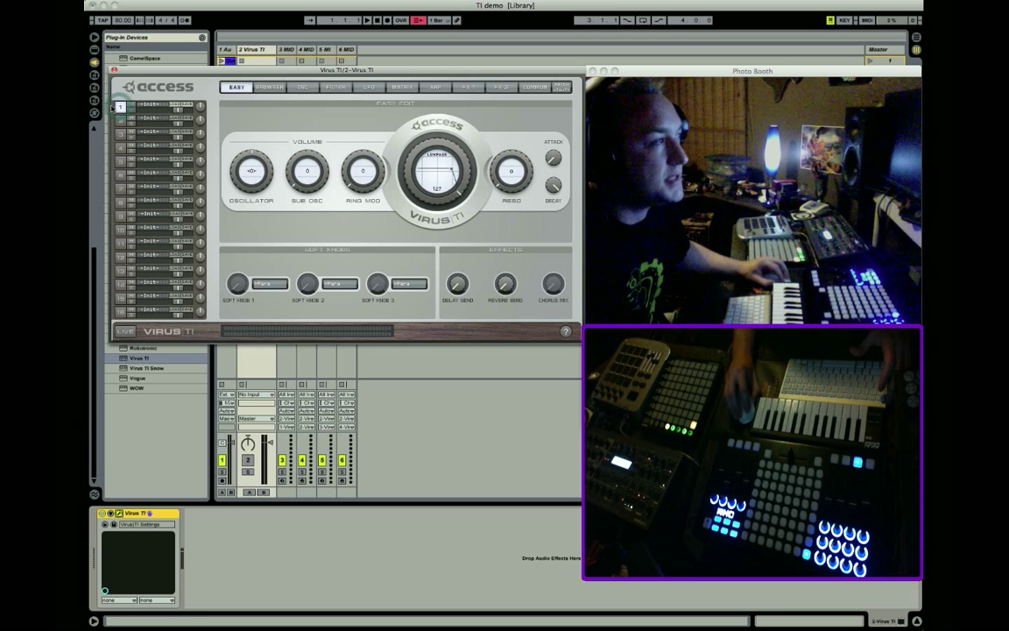
On the Virus TI Common page, route part 1's Main Out to USB1 L+R.
left_click(528, 87)
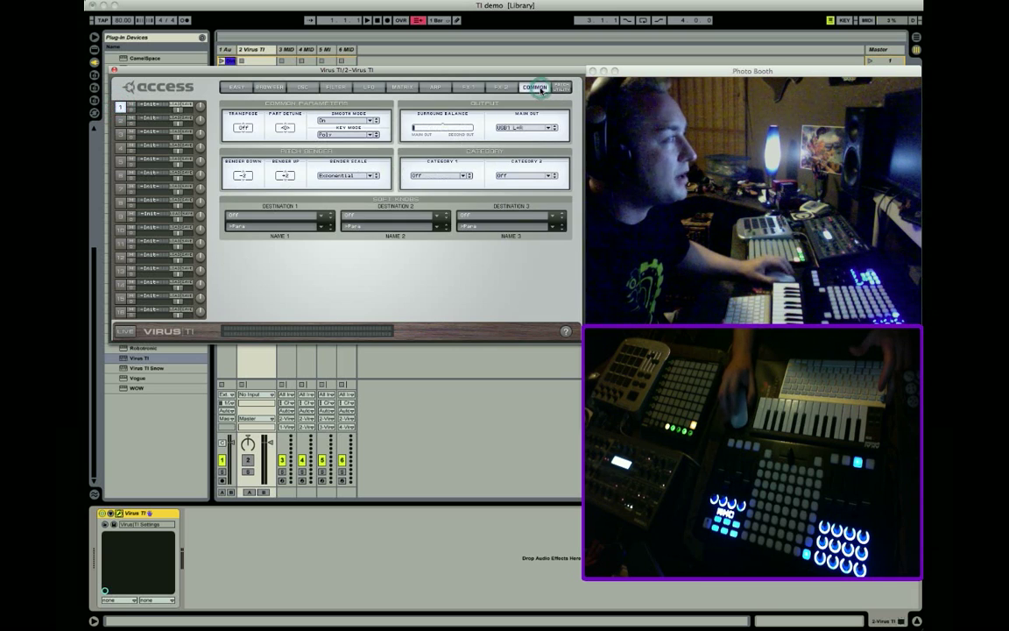
left_click(548, 127)
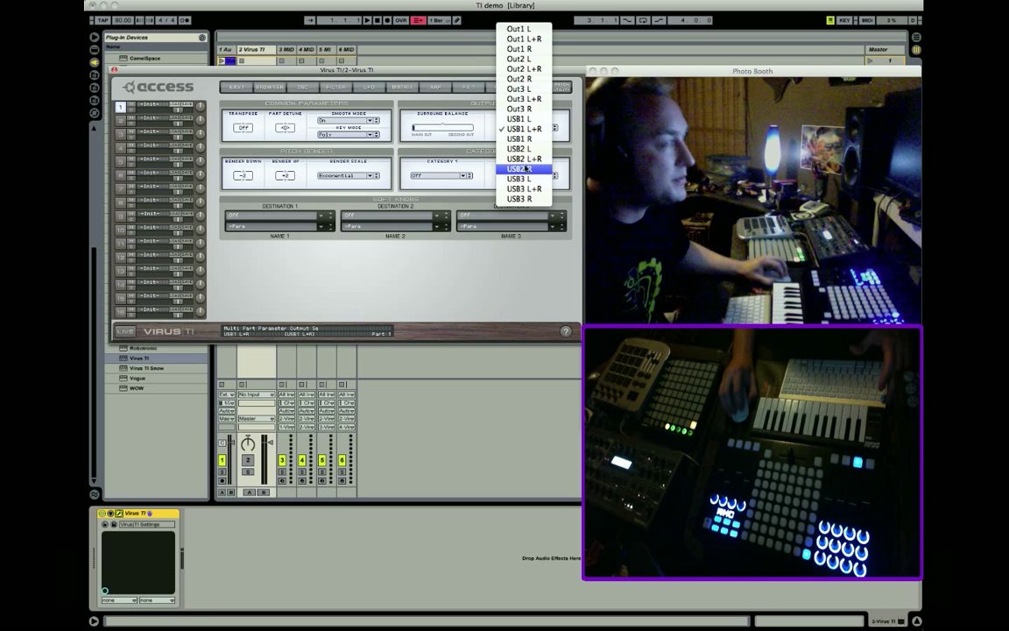
mouse_move(523, 159)
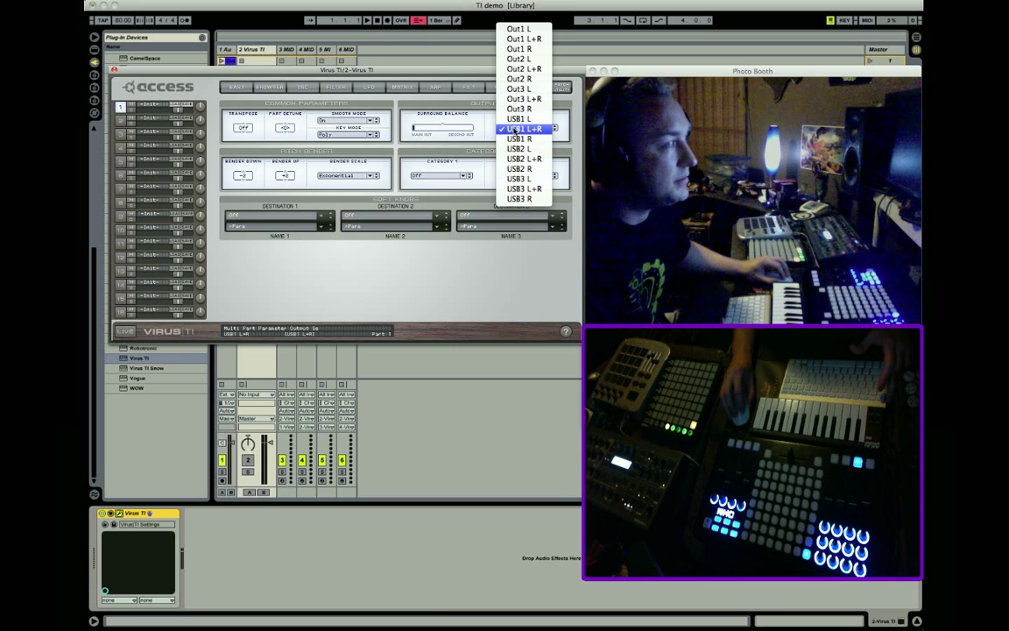
left_click(524, 129)
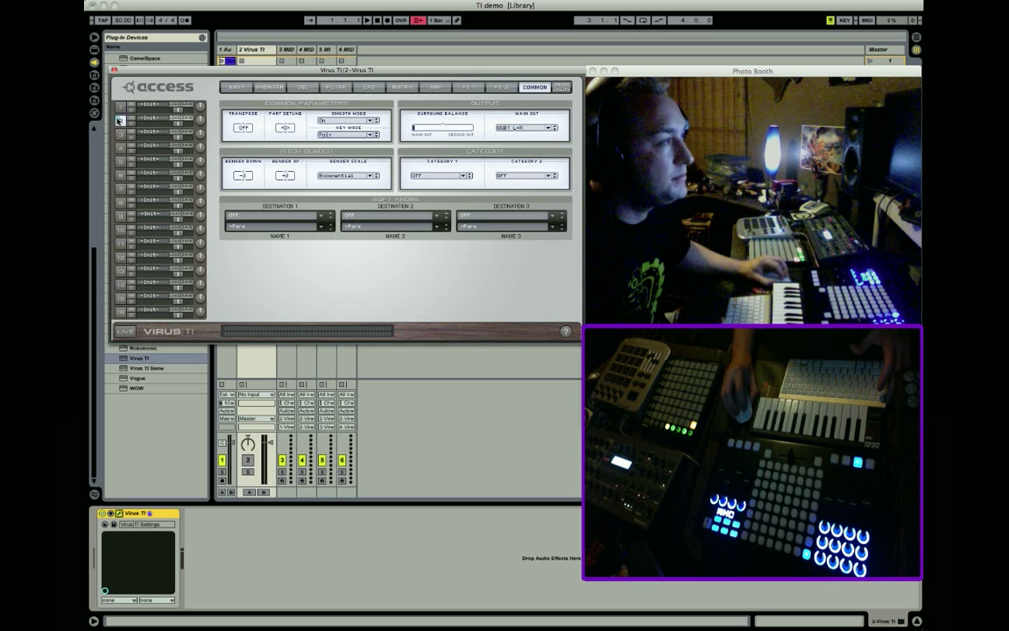
Assign USB output pairs to the Main Outs of parts 2 and 4.
left_click(544, 126)
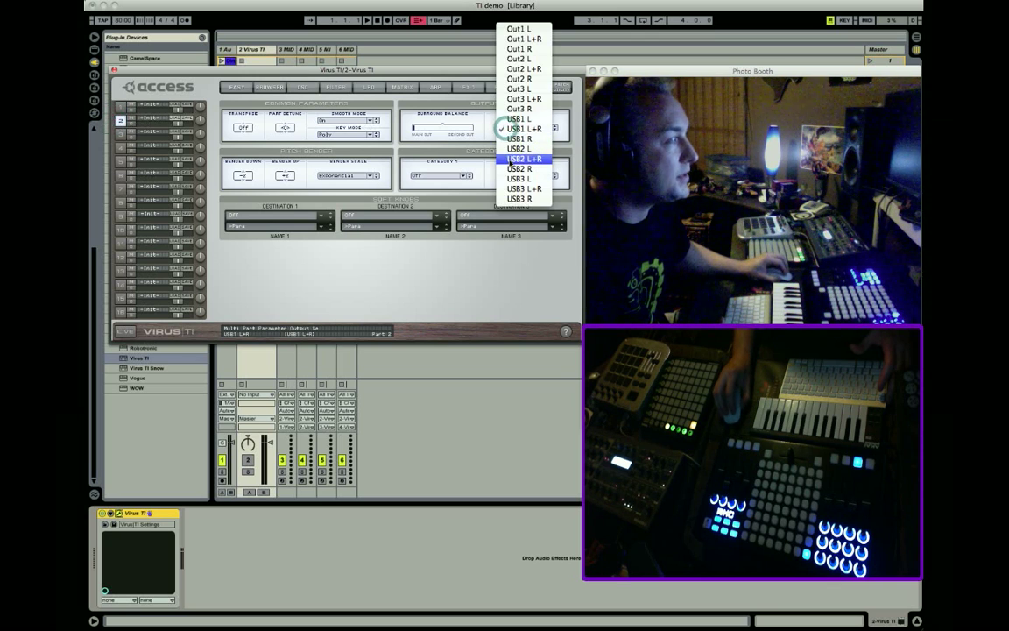
left_click(519, 127)
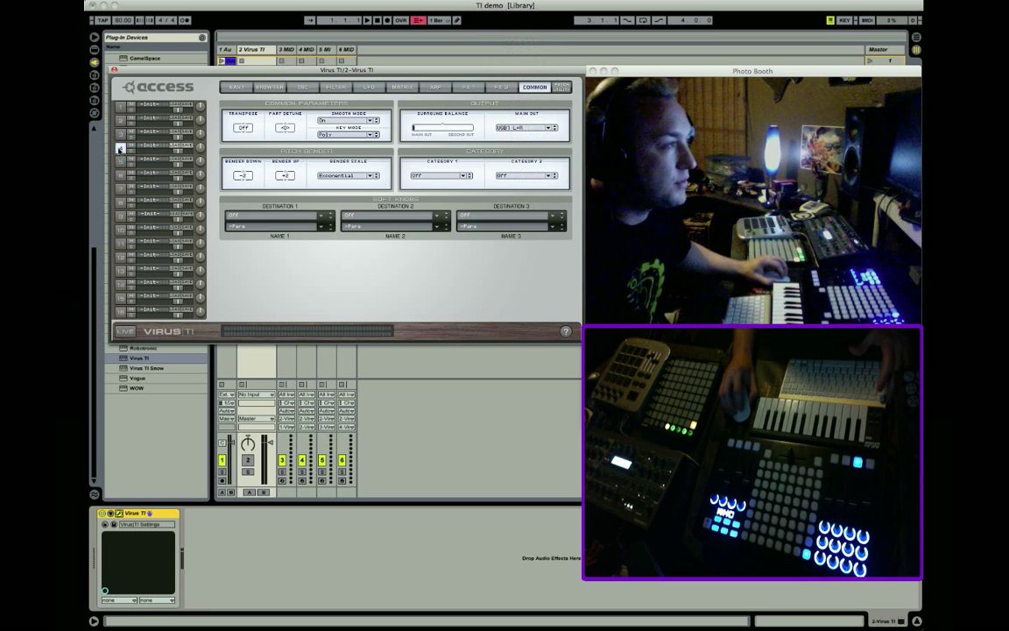
left_click(536, 130)
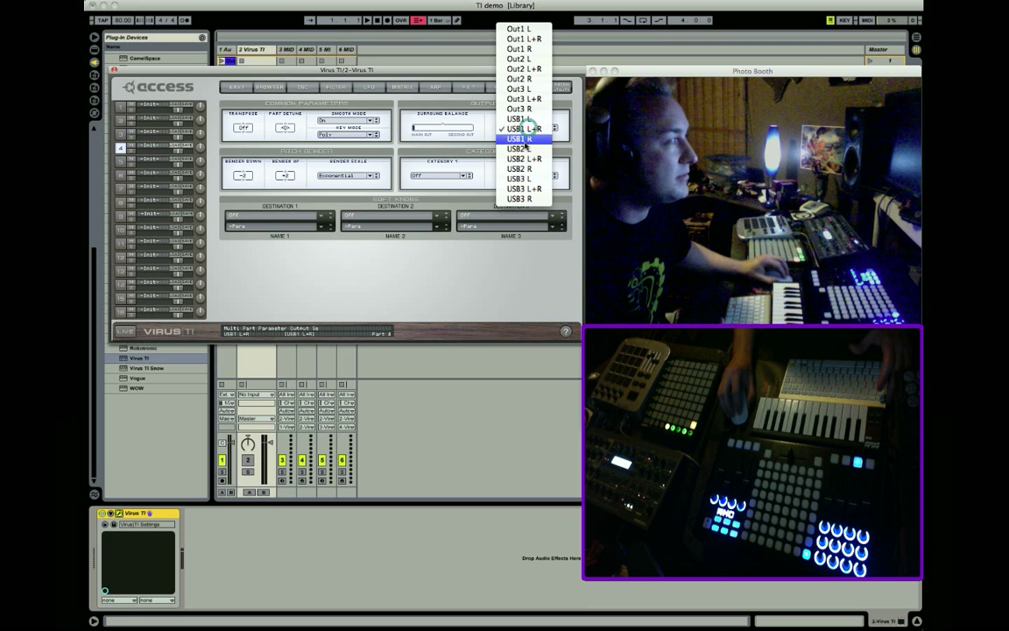
left_click(525, 126)
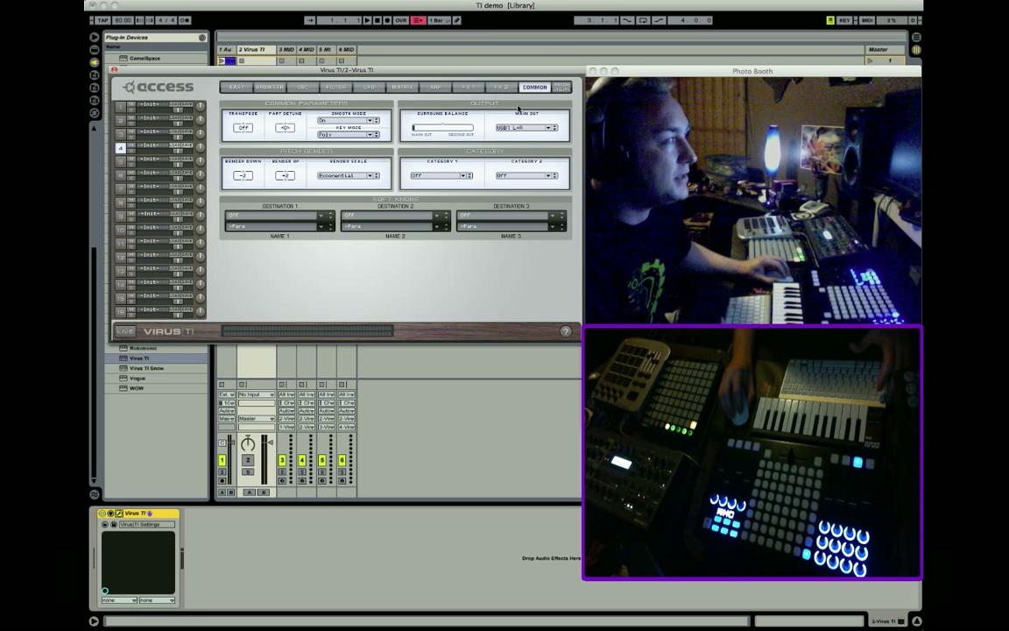
left_click(543, 127)
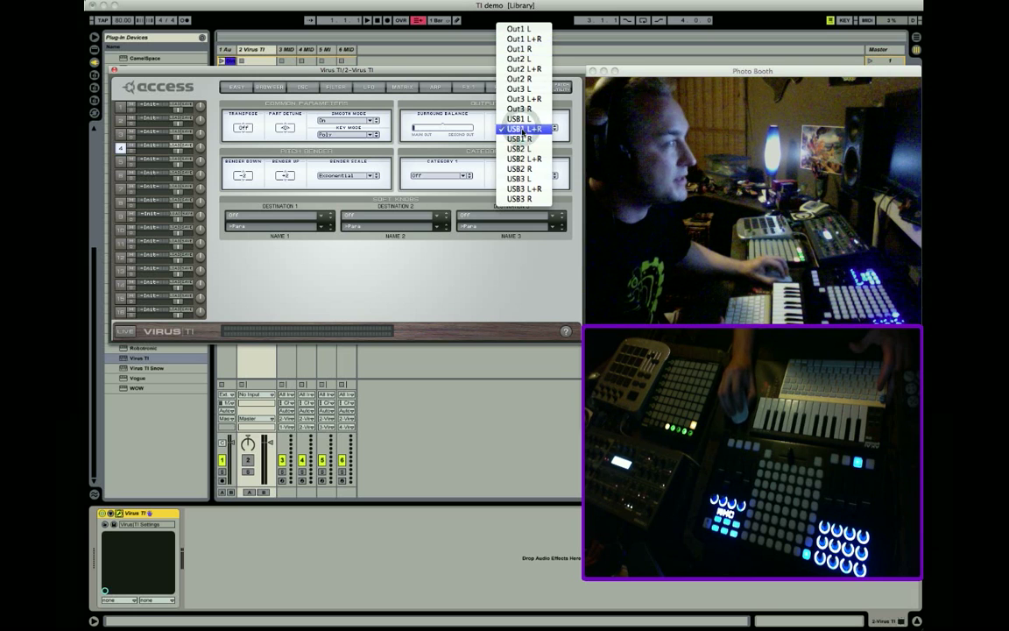
left_click(521, 129)
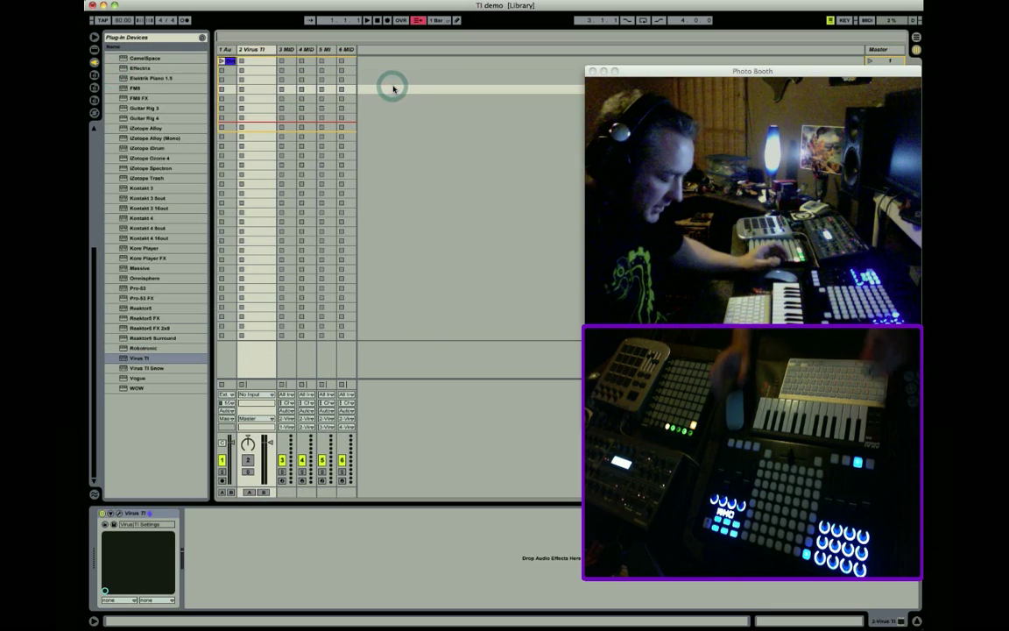
Add audio track 7 Audio with Audio From set to 2-Virus TI.
key("cmd+t")
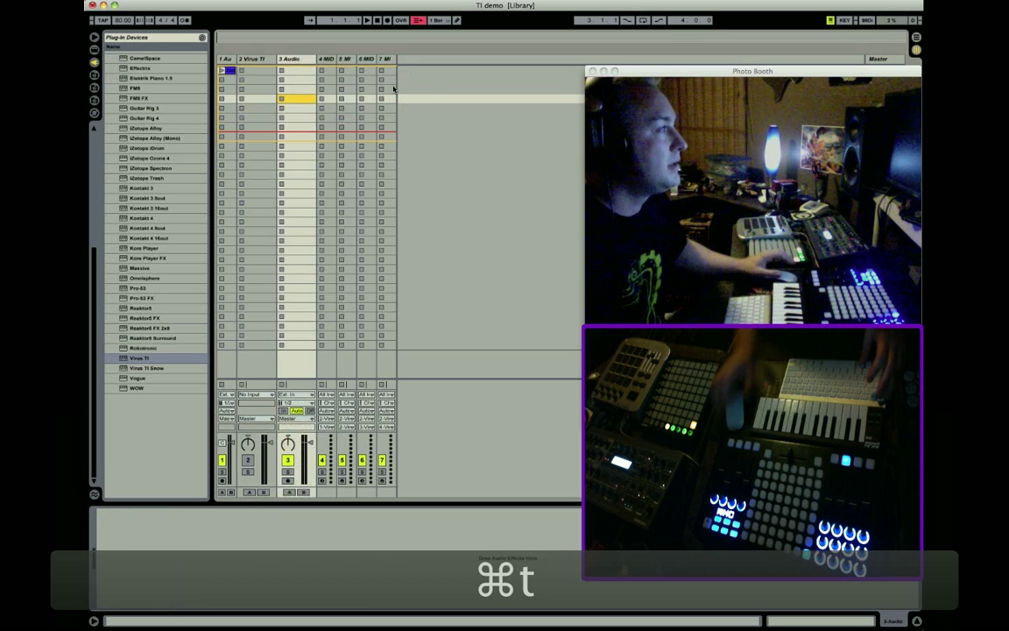
left_click(292, 59)
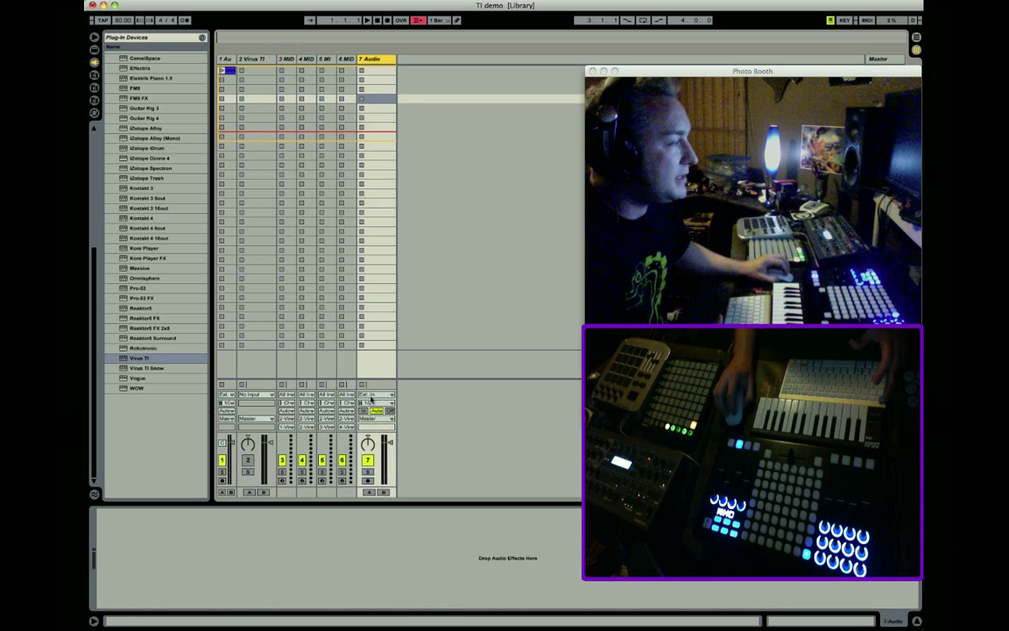
left_click(377, 387)
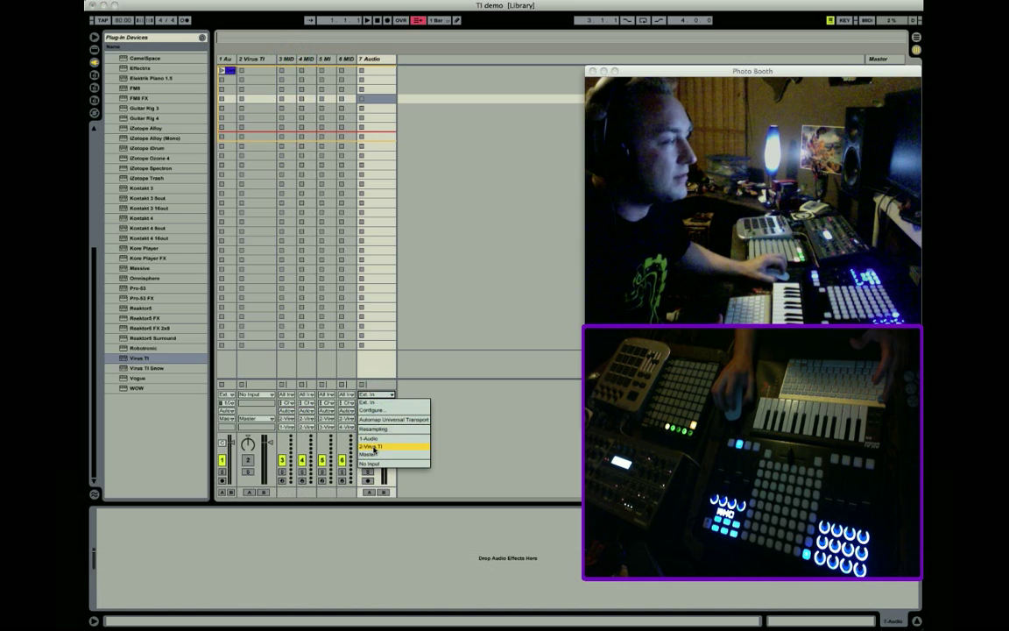
left_click(378, 448)
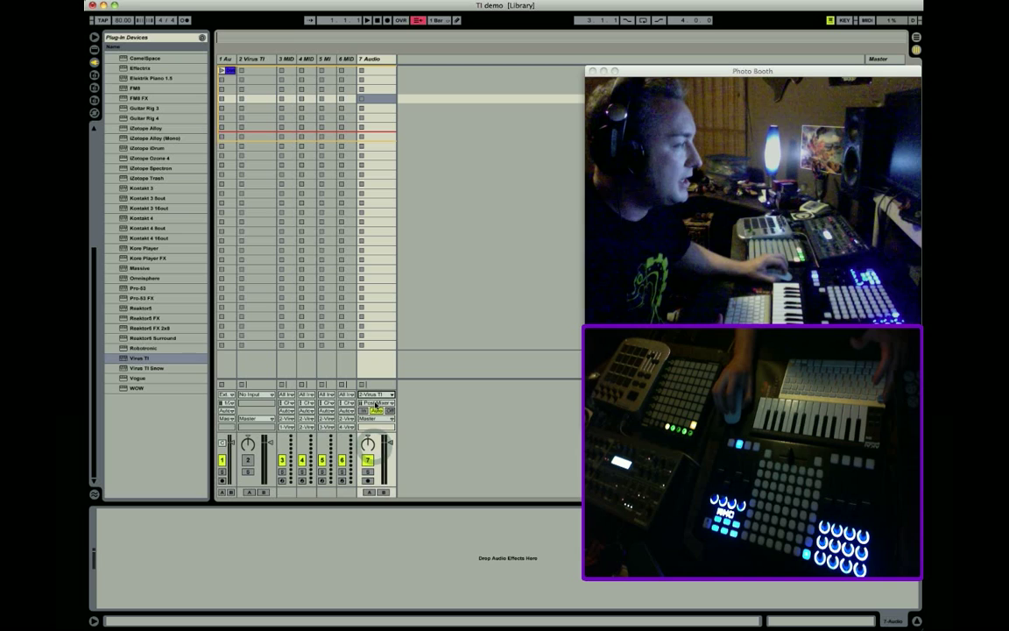
left_click(383, 394)
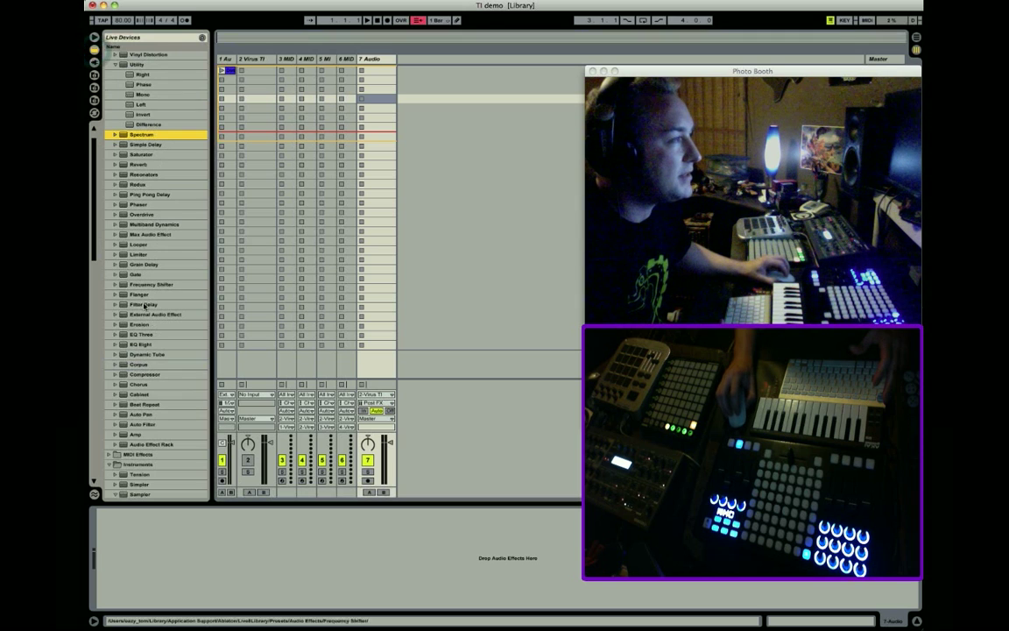
Add Spectrum to 7 Audio and shape EQ Eight band 1 into a low cut near 52 Hz.
left_click(140, 343)
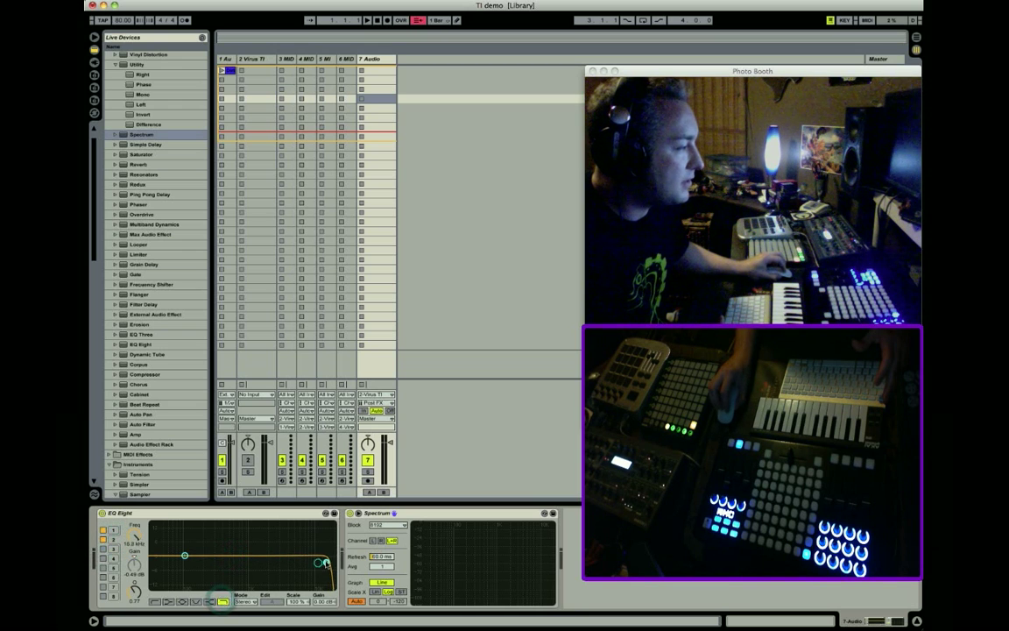
left_click_drag(184, 555, 173, 561)
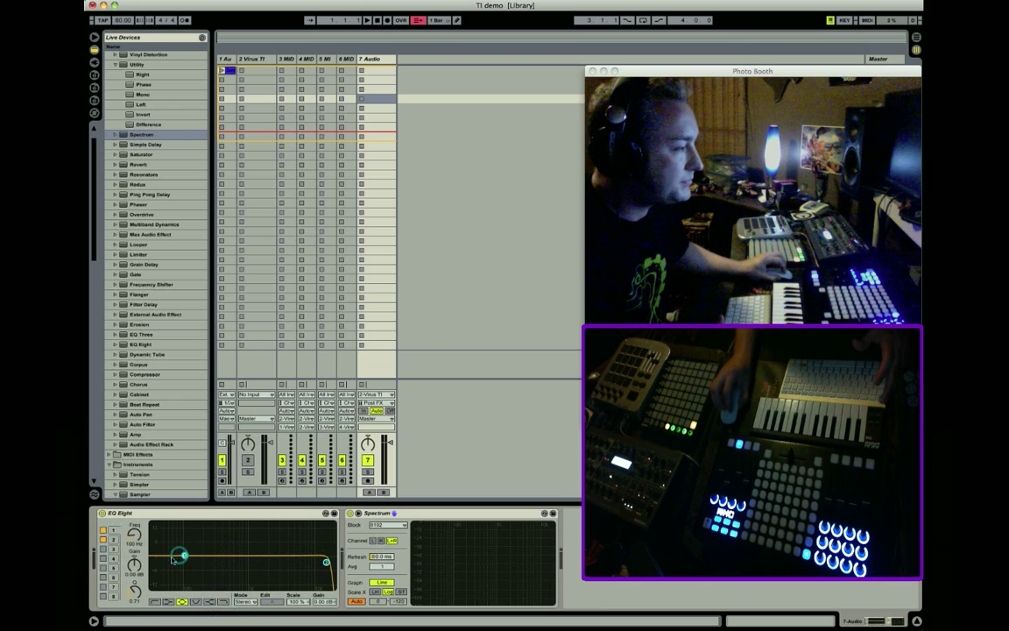
left_click_drag(173, 561, 185, 563)
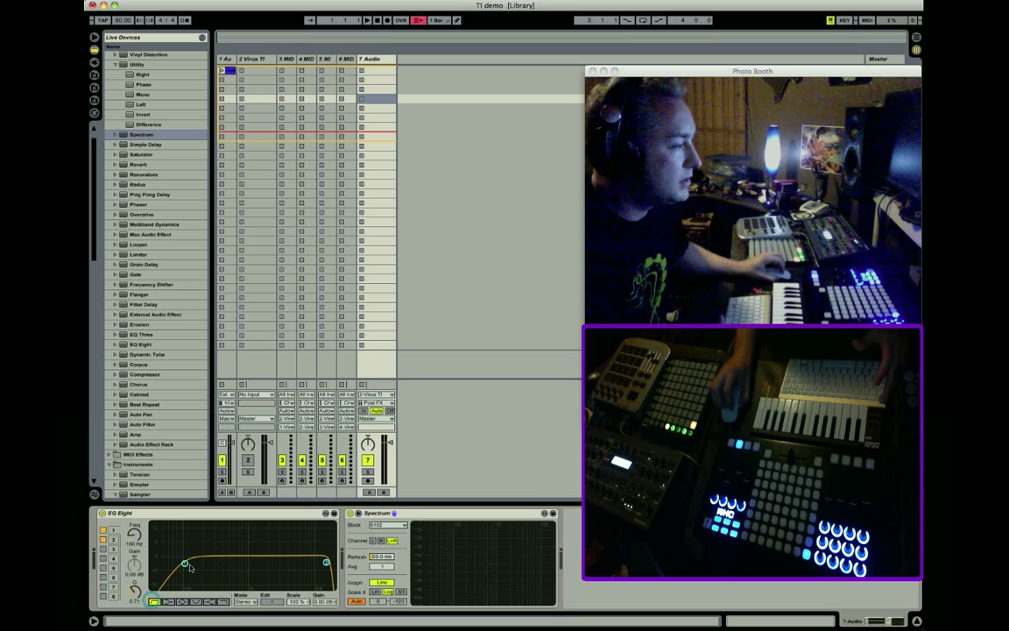
left_click_drag(185, 561, 165, 561)
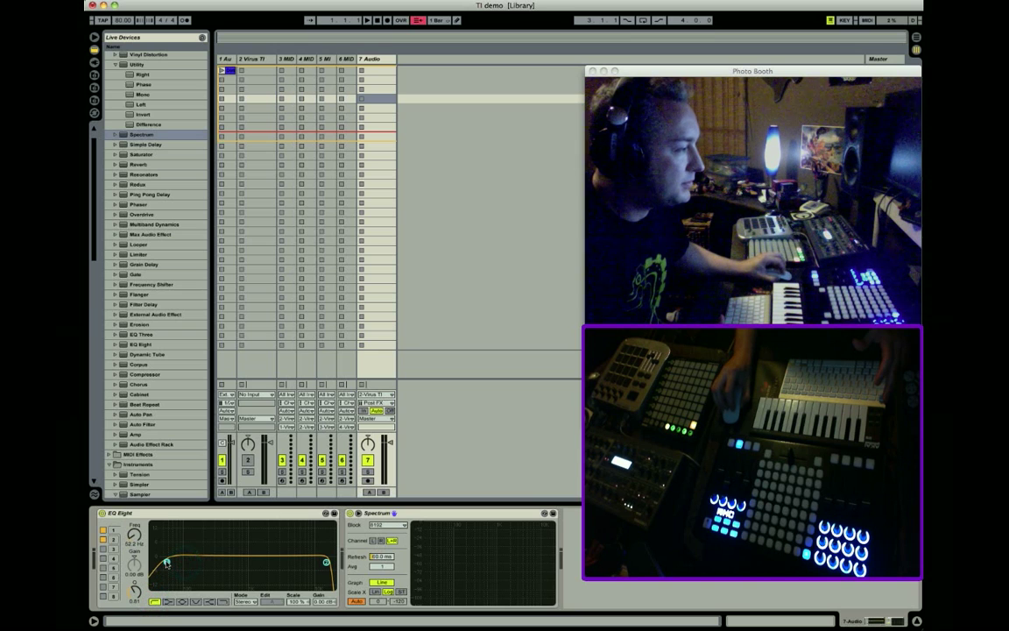
left_click(373, 58)
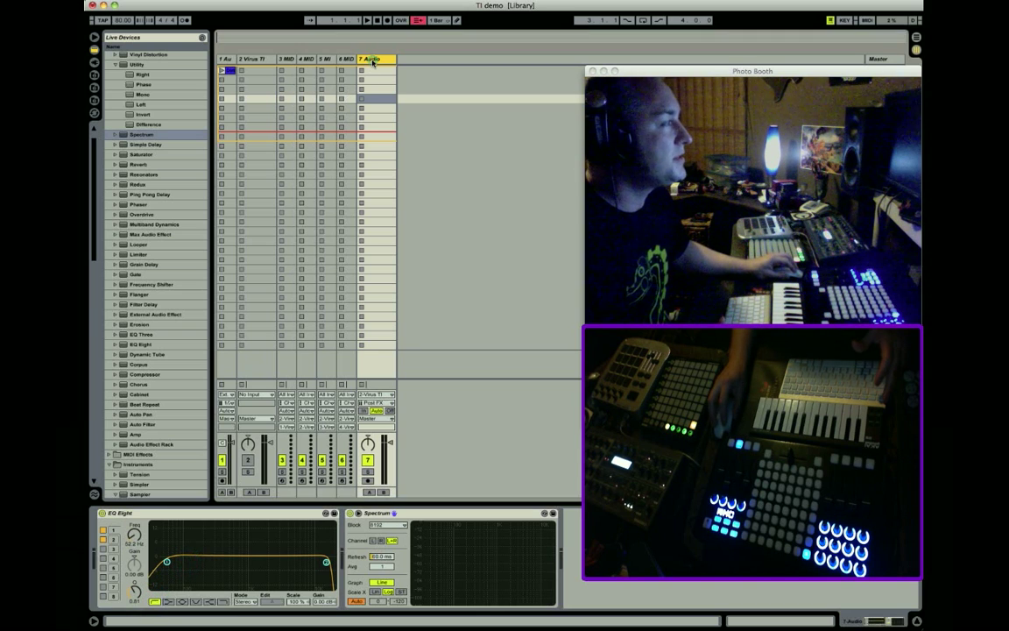
Duplicate 7 Audio into 8 Audio and 9 Audio, routing track 9 from a Virus TI output.
key("cmd+d")
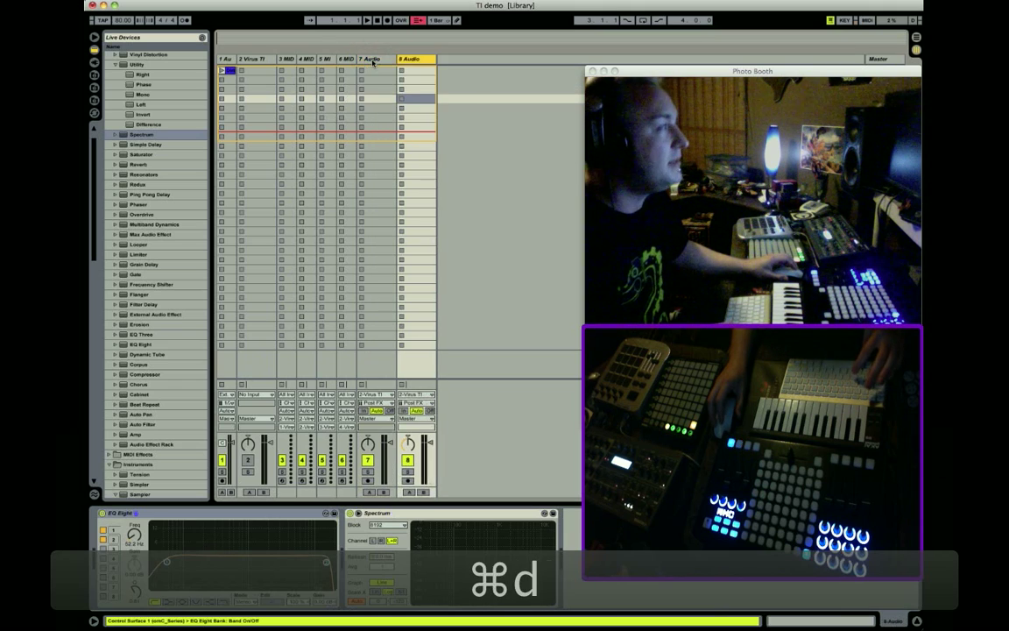
key("cmd+d")
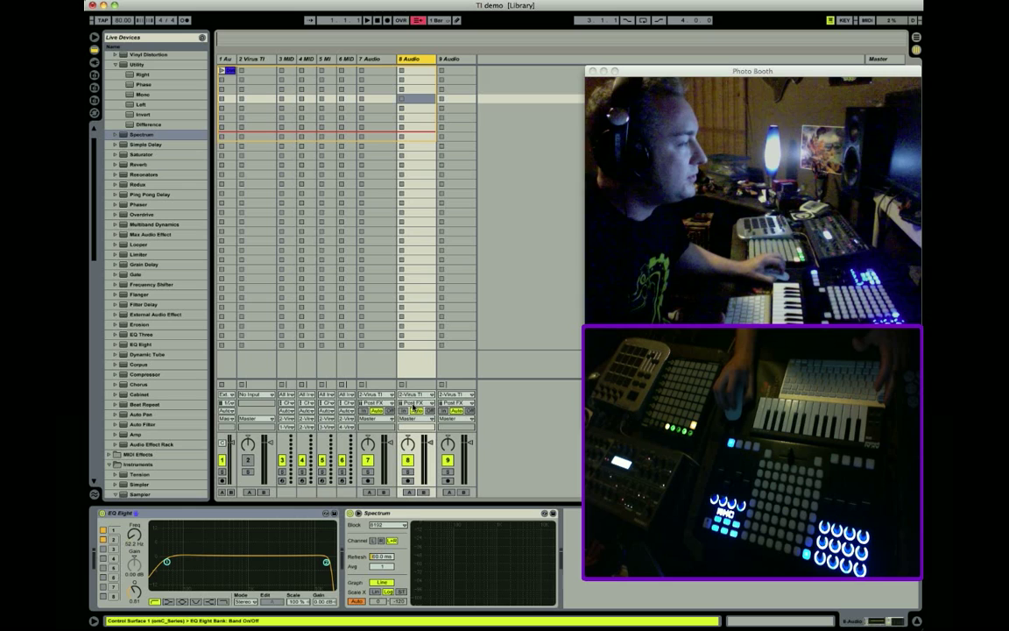
left_click(416, 403)
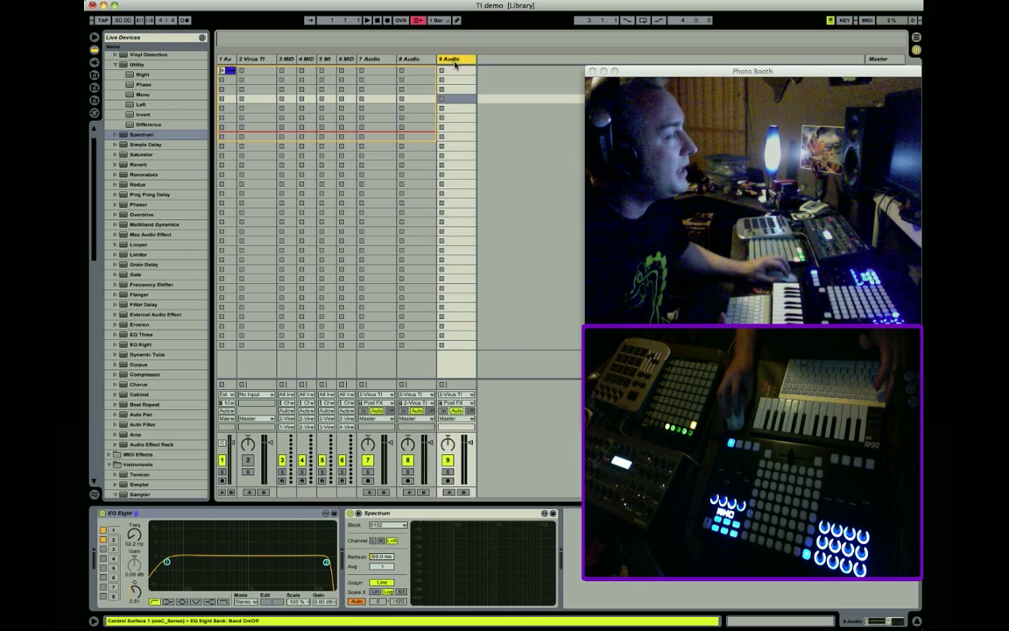
left_click(462, 405)
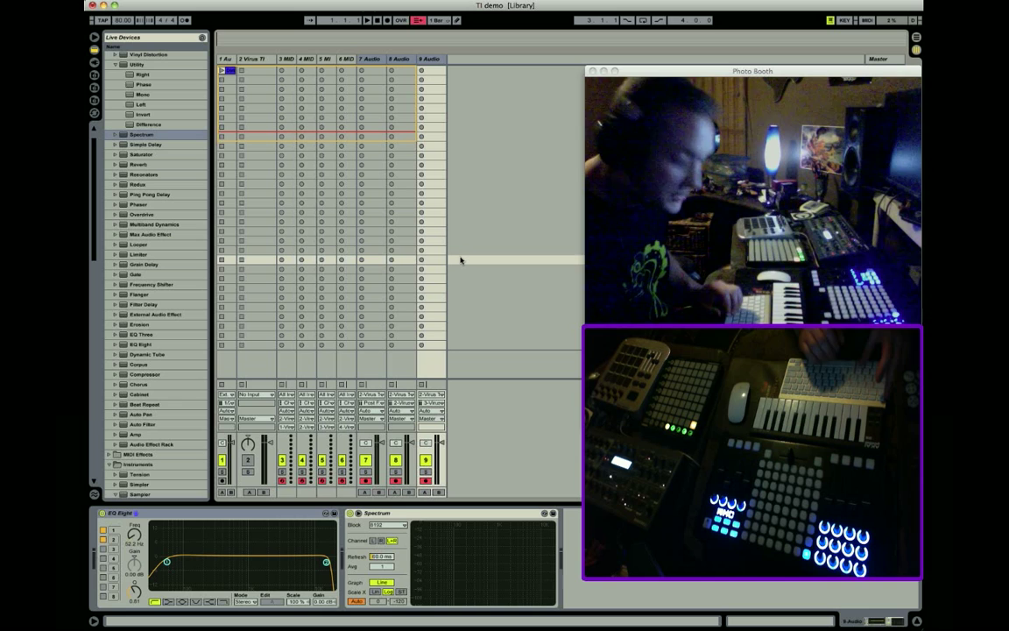
Add audio track 10 Audio with its output sent to the Virus TI.
key("cmd+t")
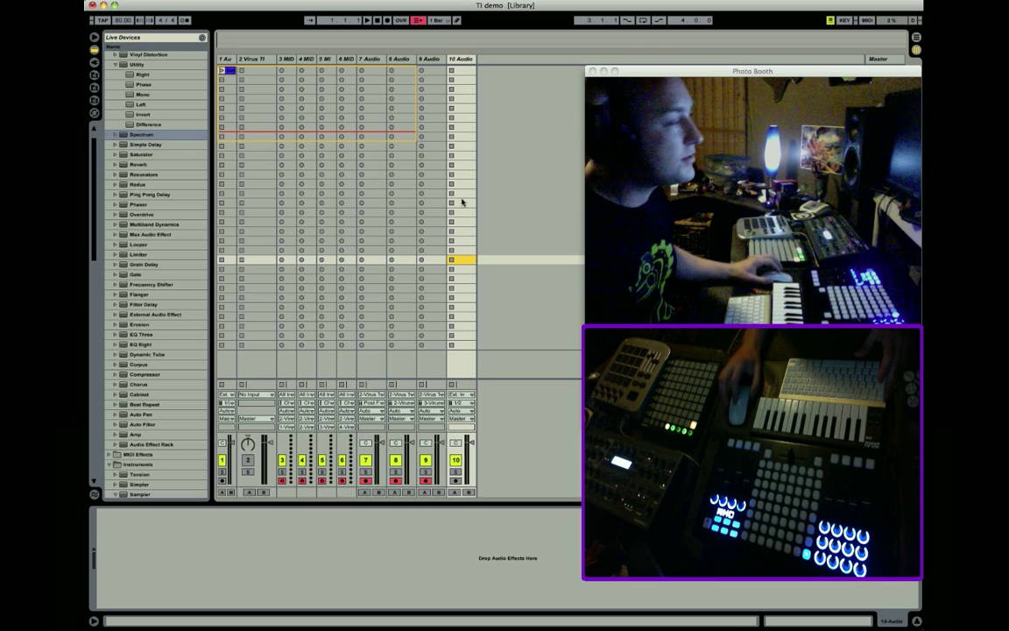
left_click(472, 428)
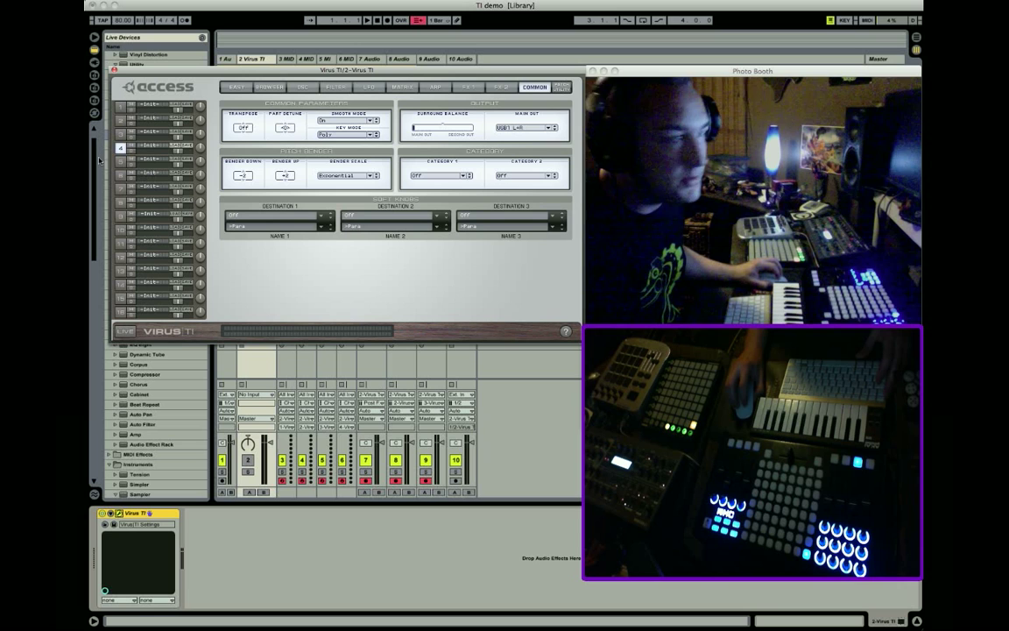
Set part 4's FX 1 input to Static mode from L+R, then check FX 2's vocoder mode.
left_click(464, 87)
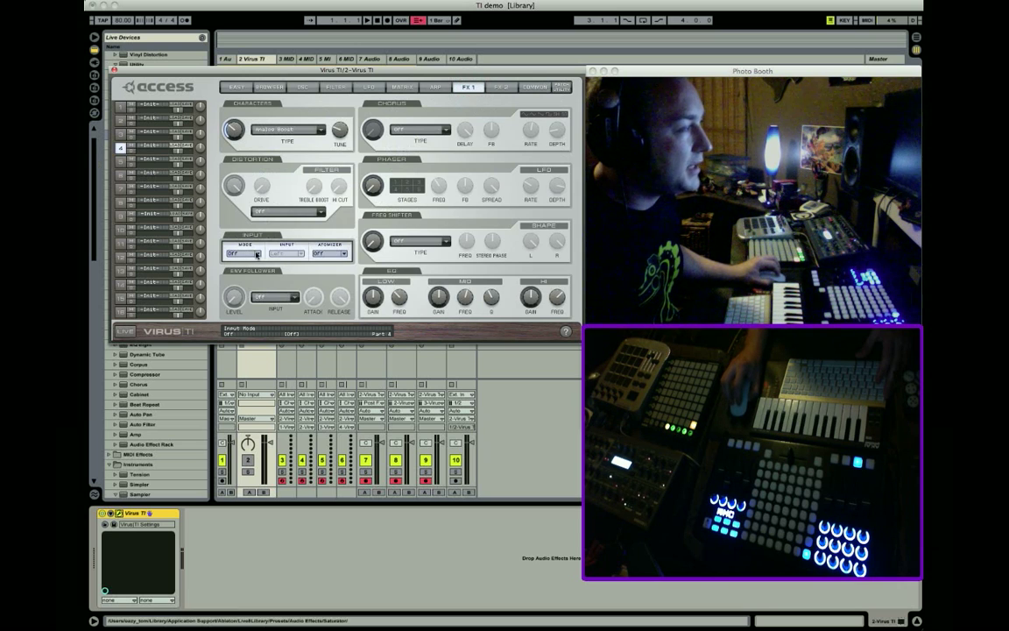
left_click(254, 252)
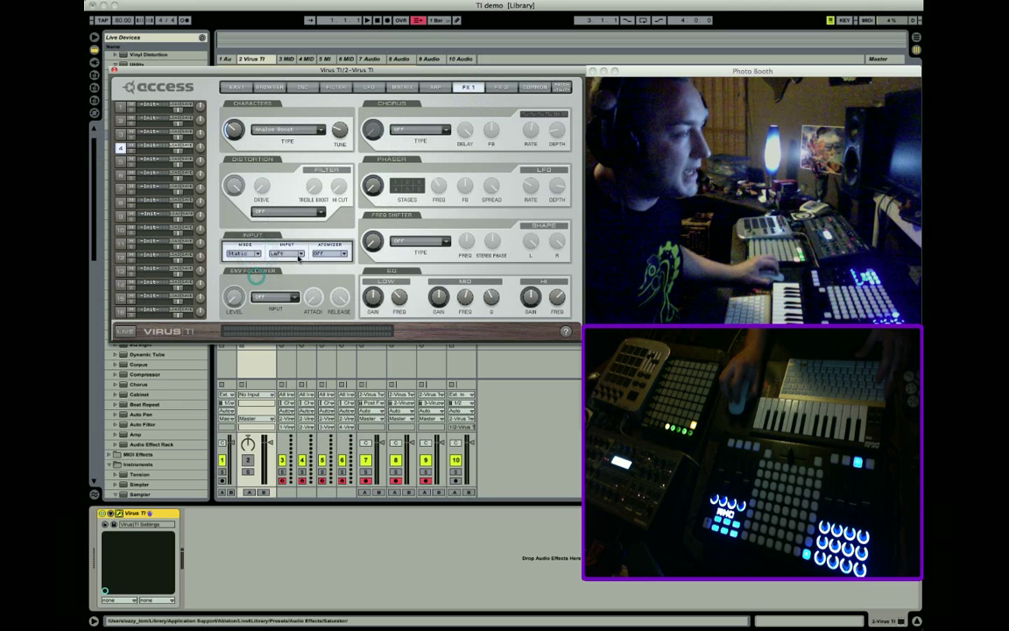
left_click(290, 253)
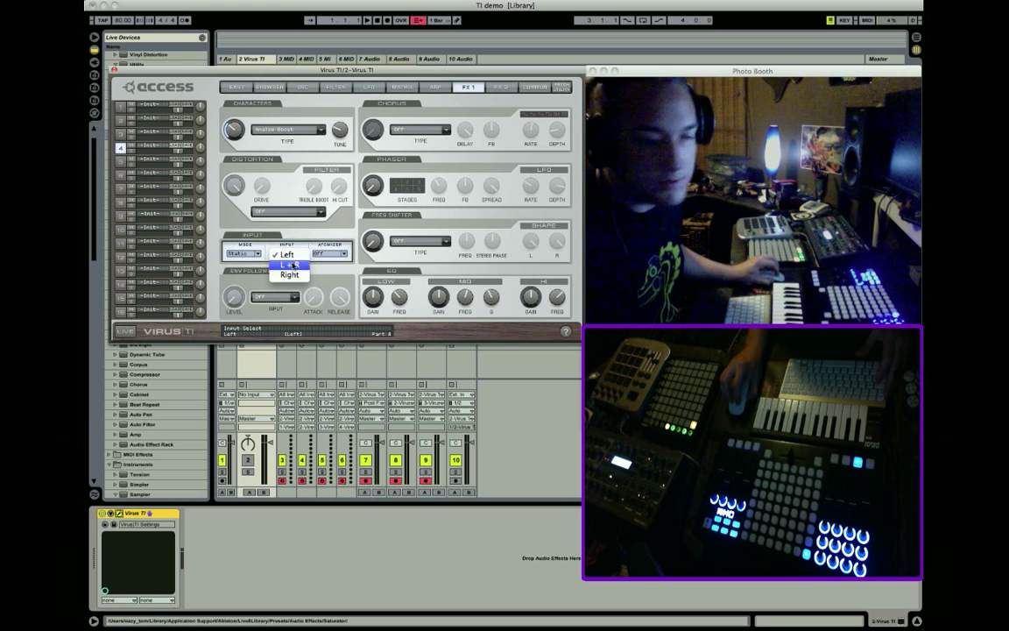
left_click(284, 254)
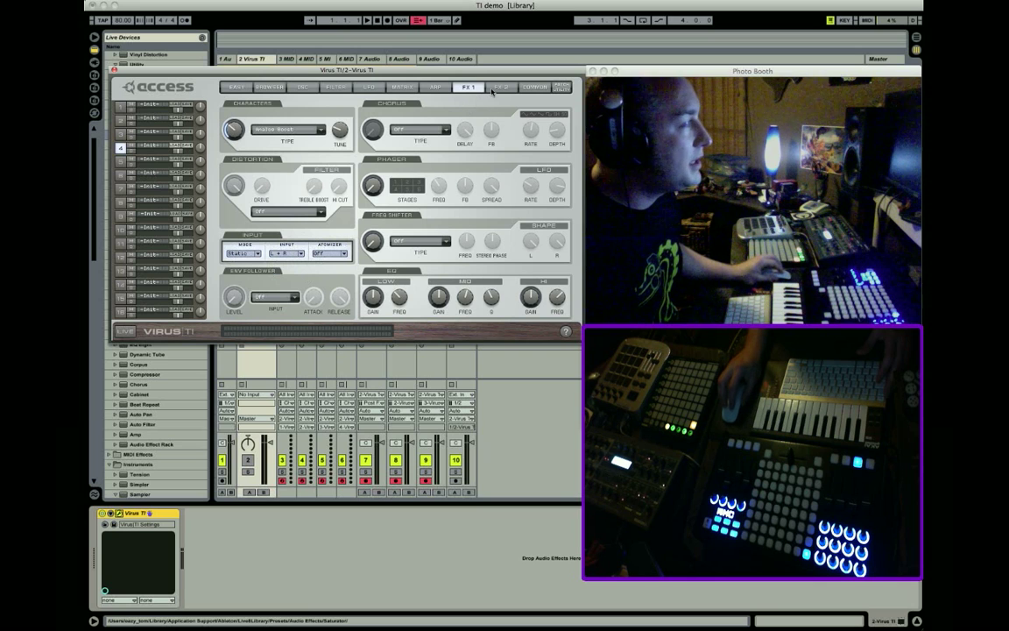
left_click(499, 87)
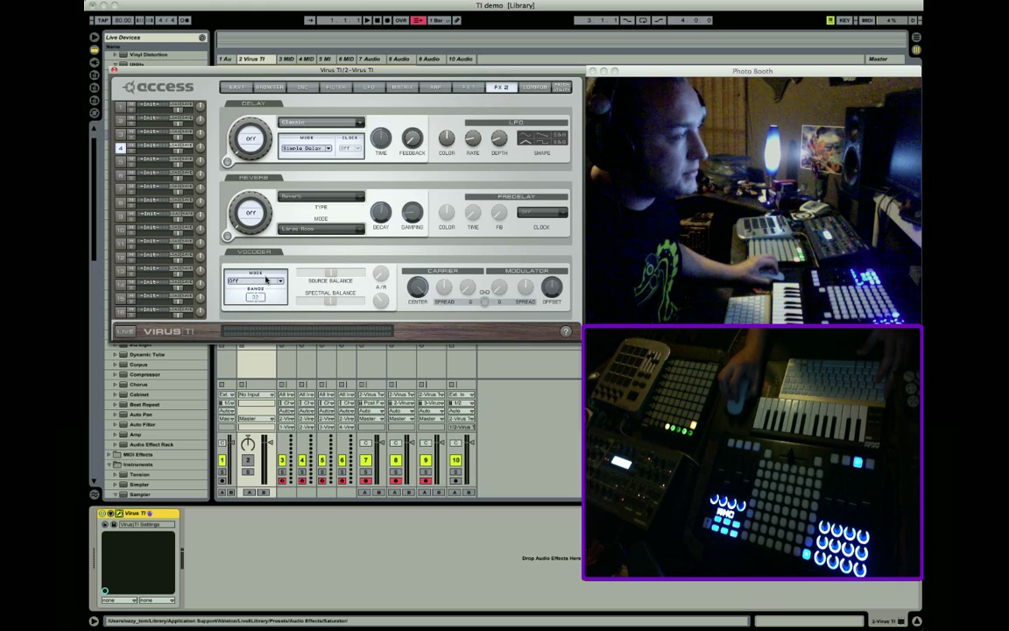
left_click(278, 279)
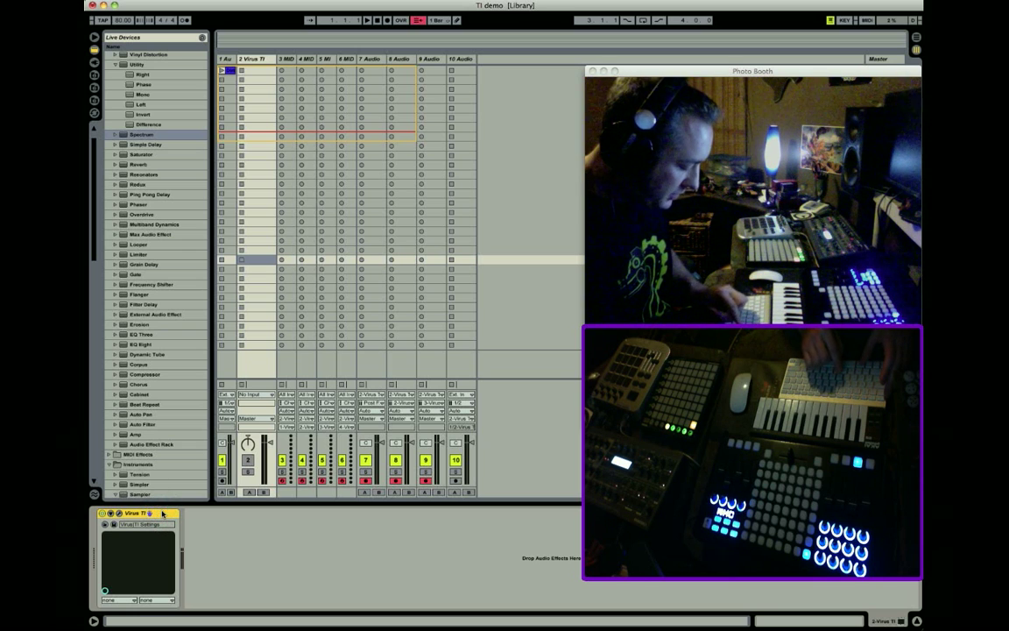
Wrap the Virus TI on track 2 in an Instrument Rack with Cmd+G.
key("cmd+g")
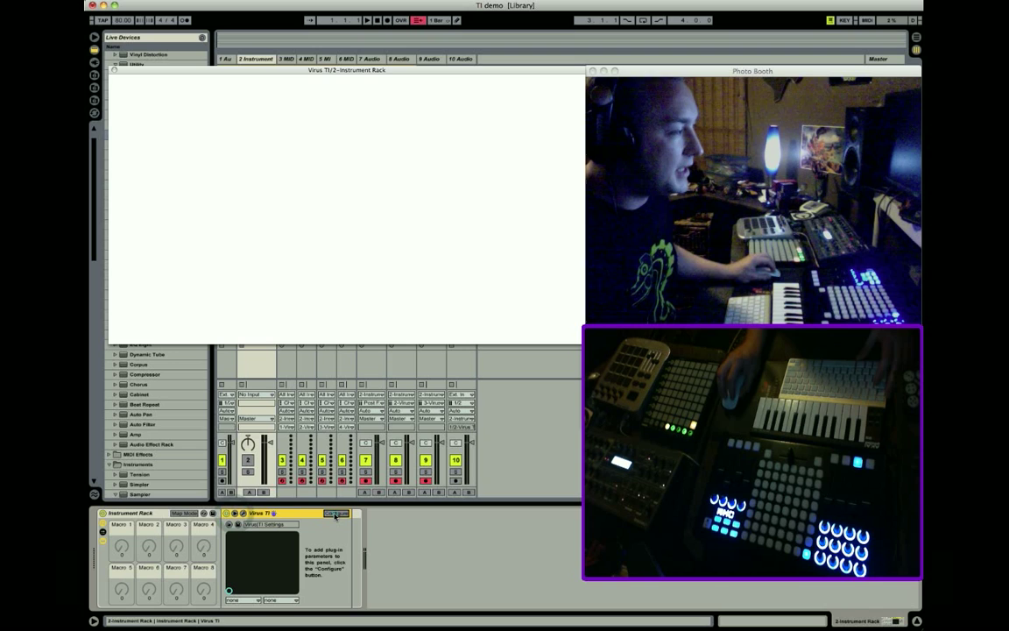
In Configure mode, expose part 1's filter cutoff and LFO 2 clock at 1/16, then select part 2.
left_click(336, 513)
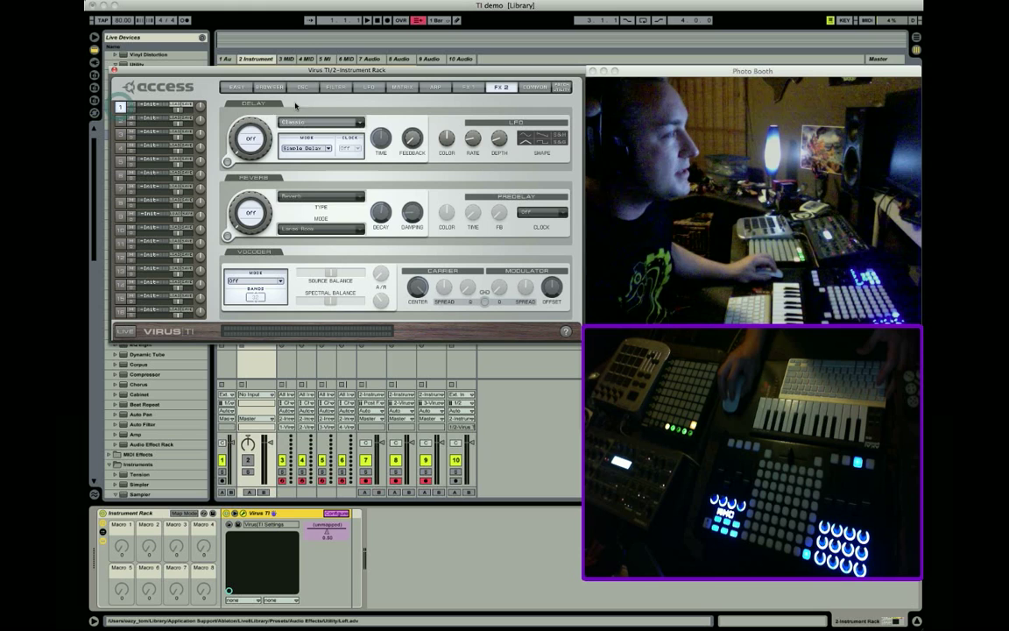
left_click(332, 86)
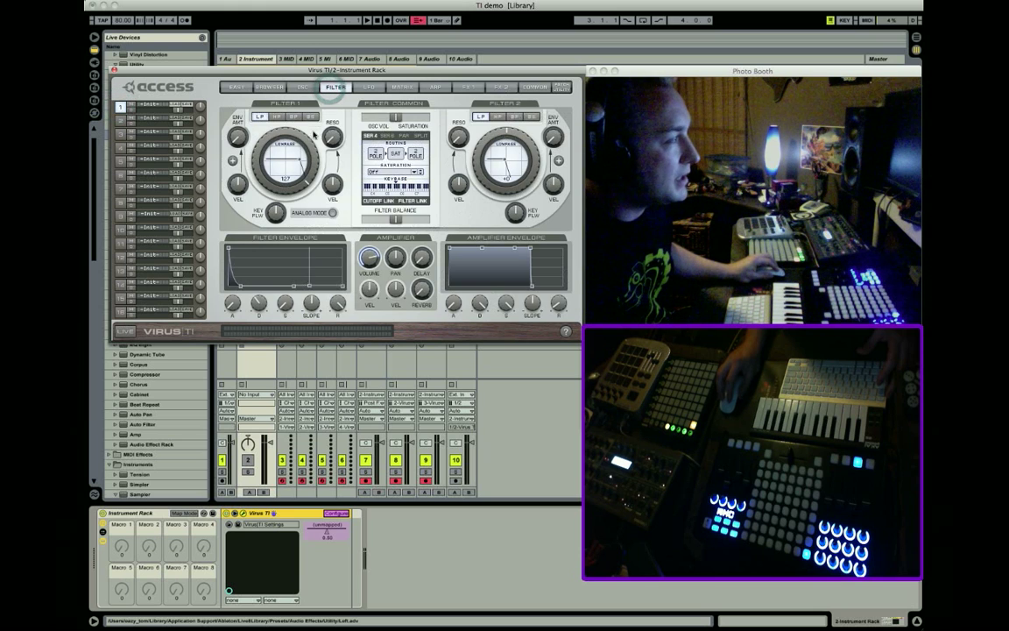
left_click_drag(283, 157, 284, 171)
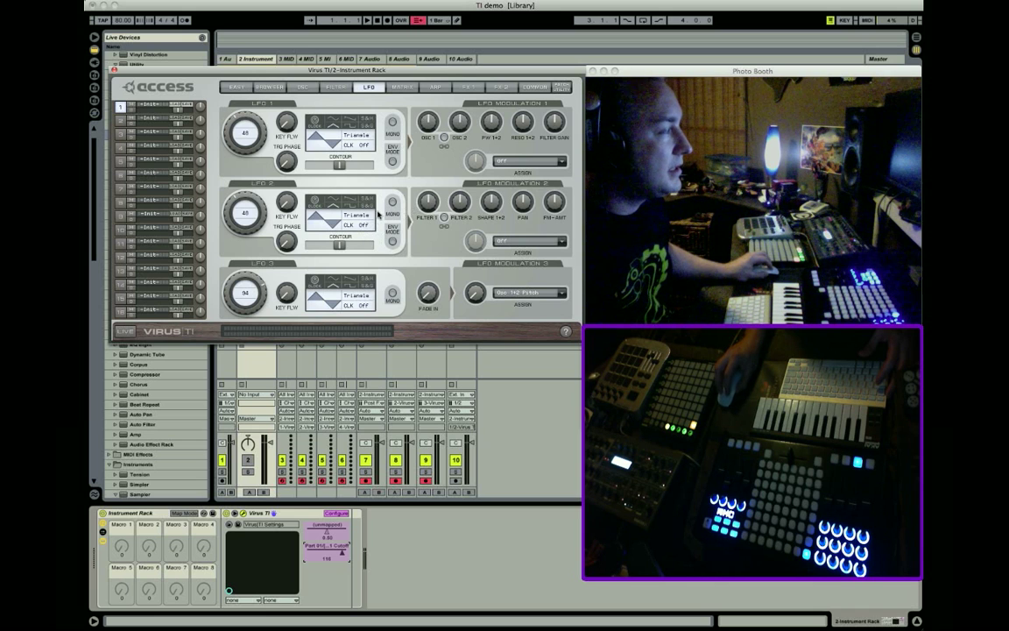
left_click(372, 221)
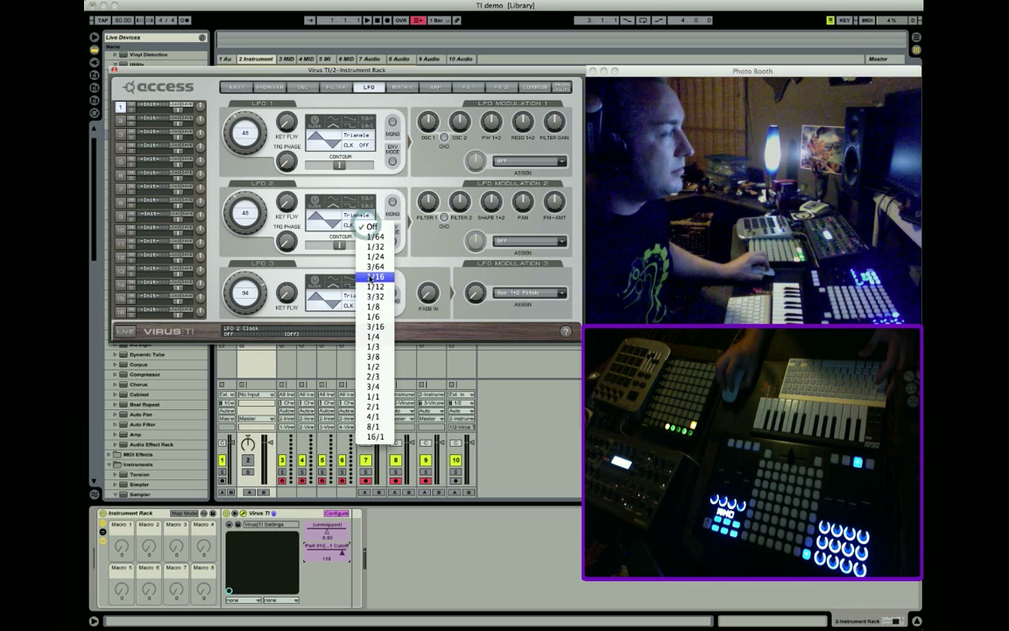
left_click(368, 279)
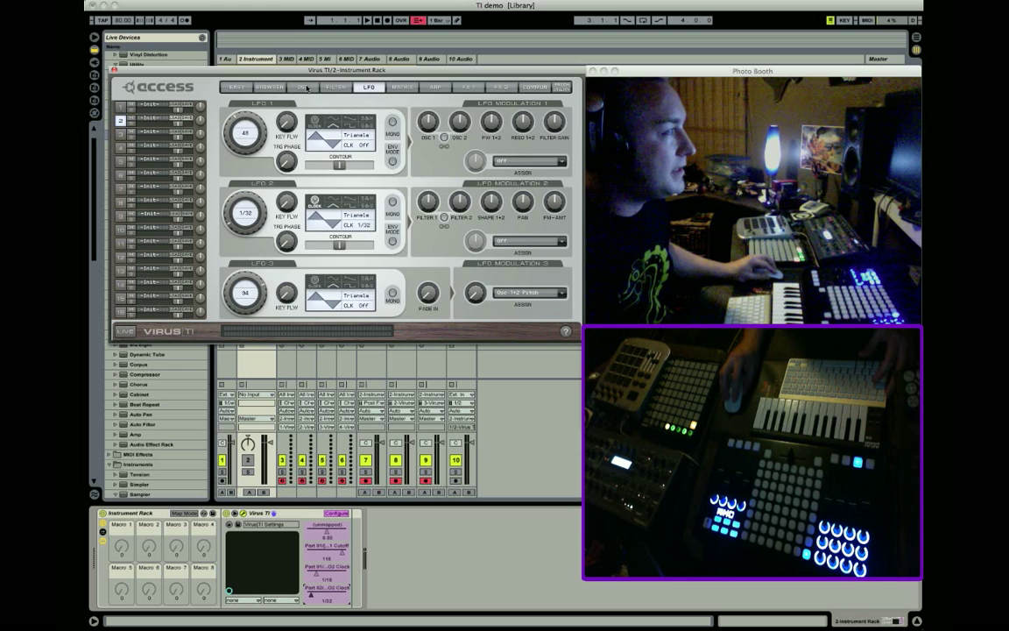
left_click(338, 87)
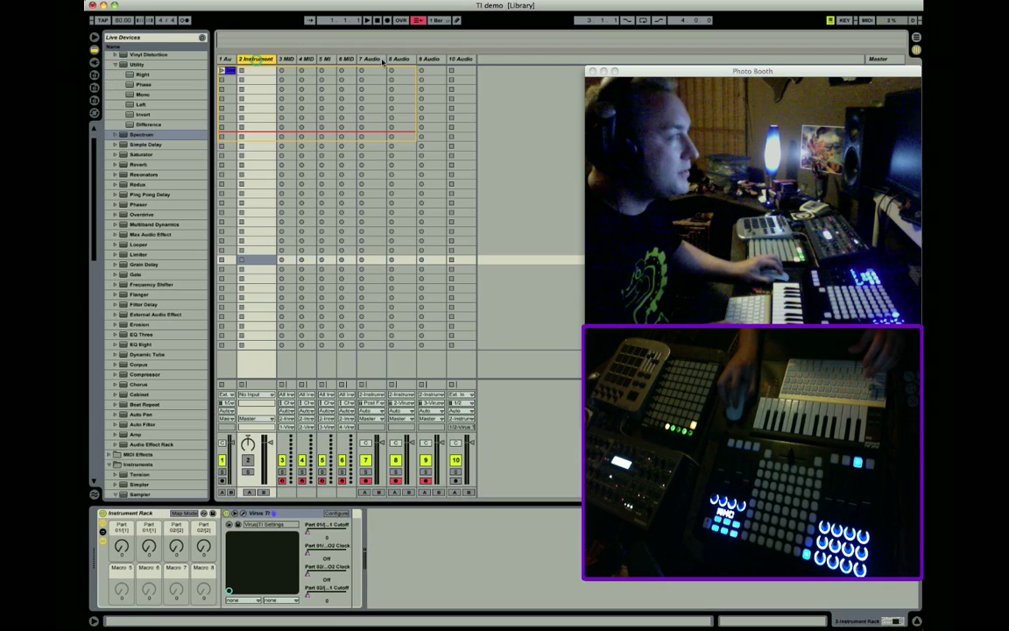
Select tracks 2 Instrument through 10 Audio and group them with Cmd+G.
left_click(458, 57)
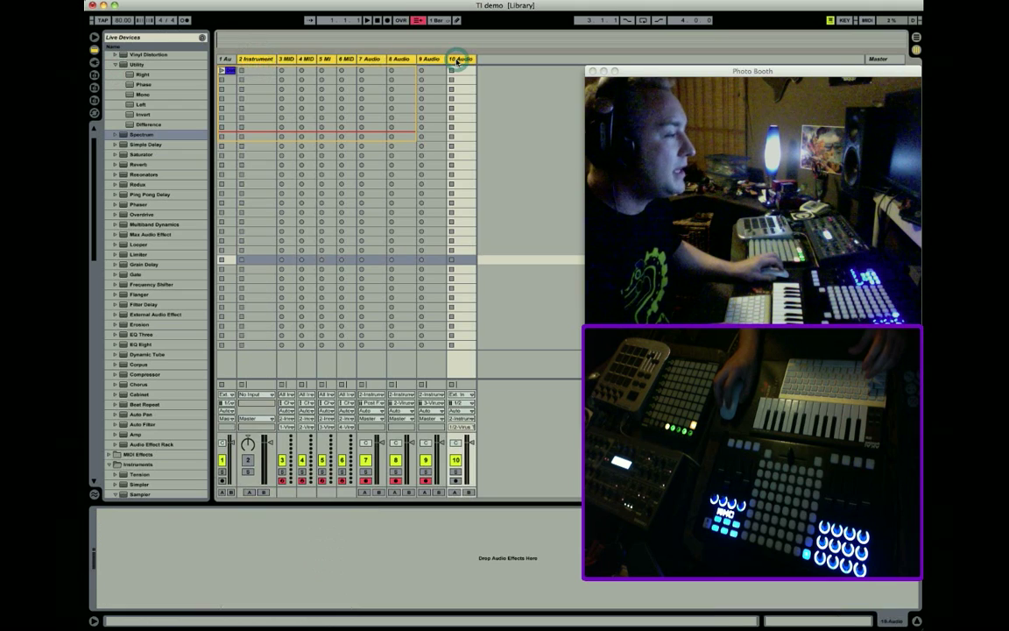
key("cmd+g")
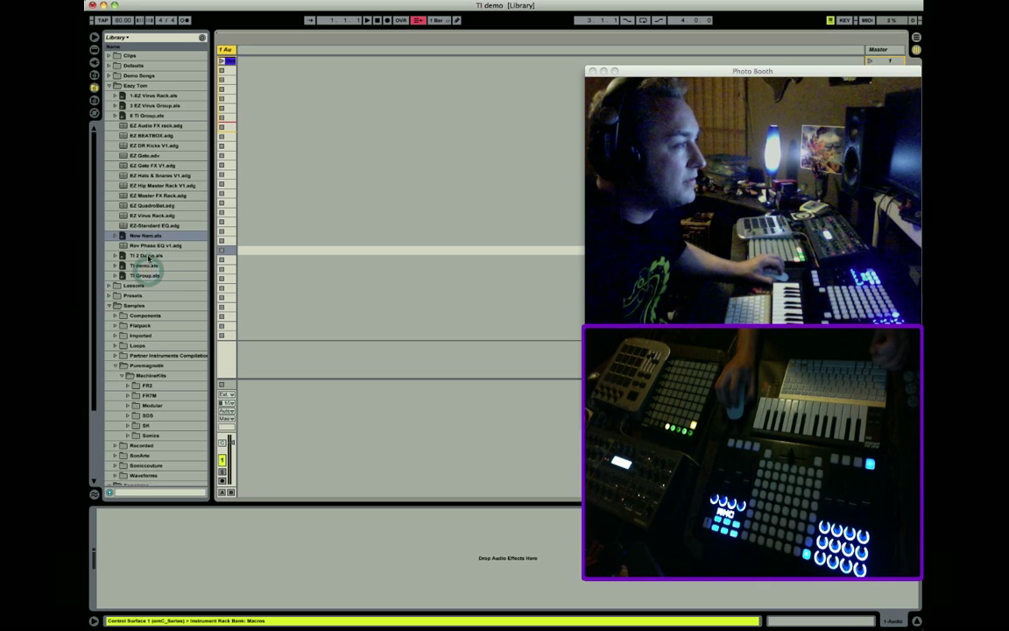
Load TI 2 Demo.als from the Easy Tom library folder.
left_click(144, 255)
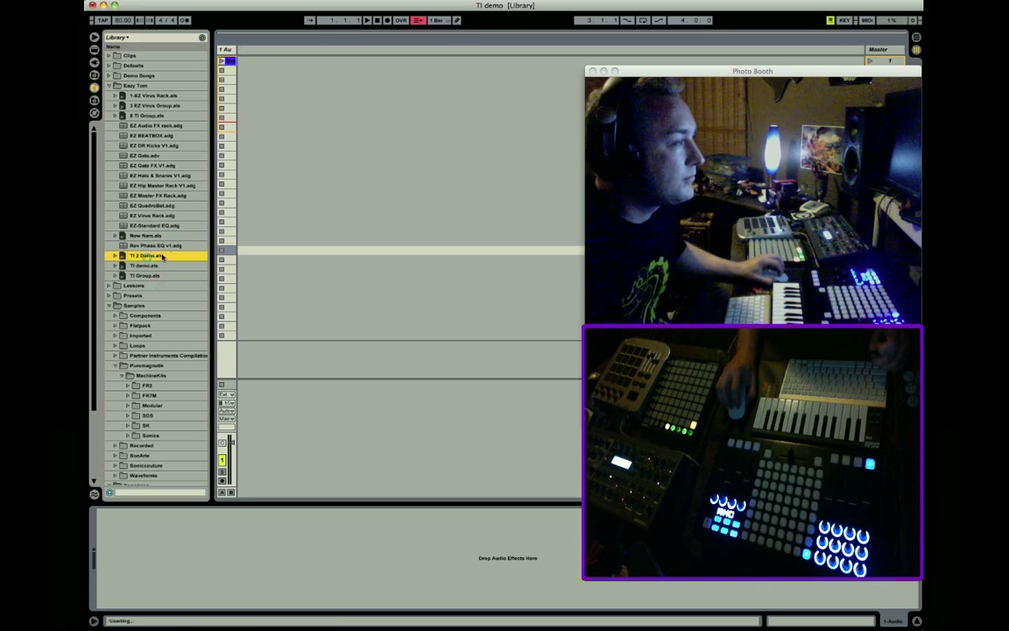